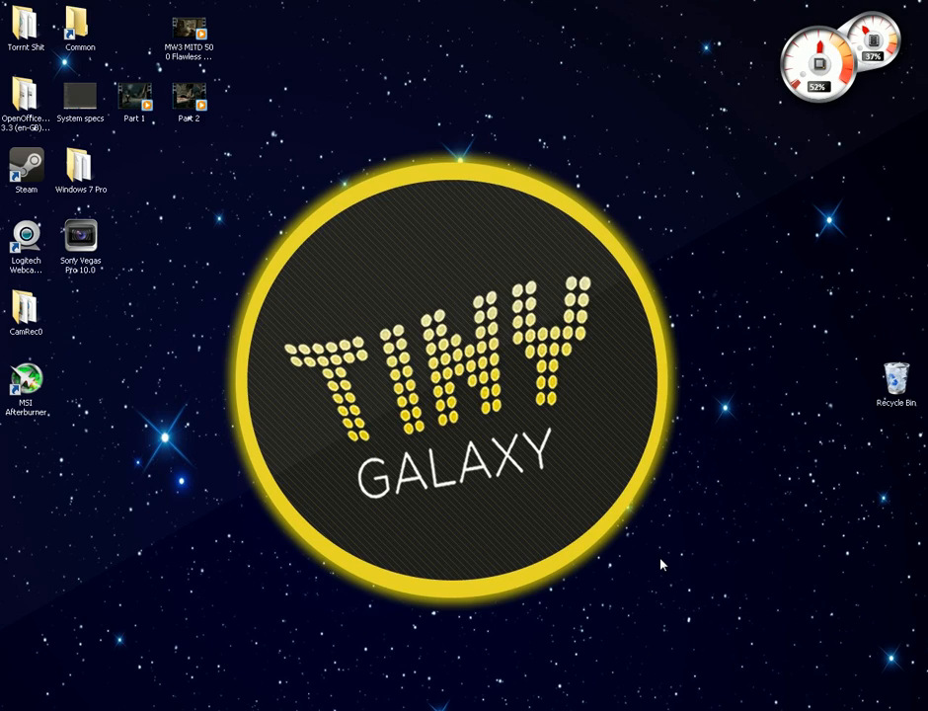
{"action": "mouse_move", "coordinate": [668, 380]}
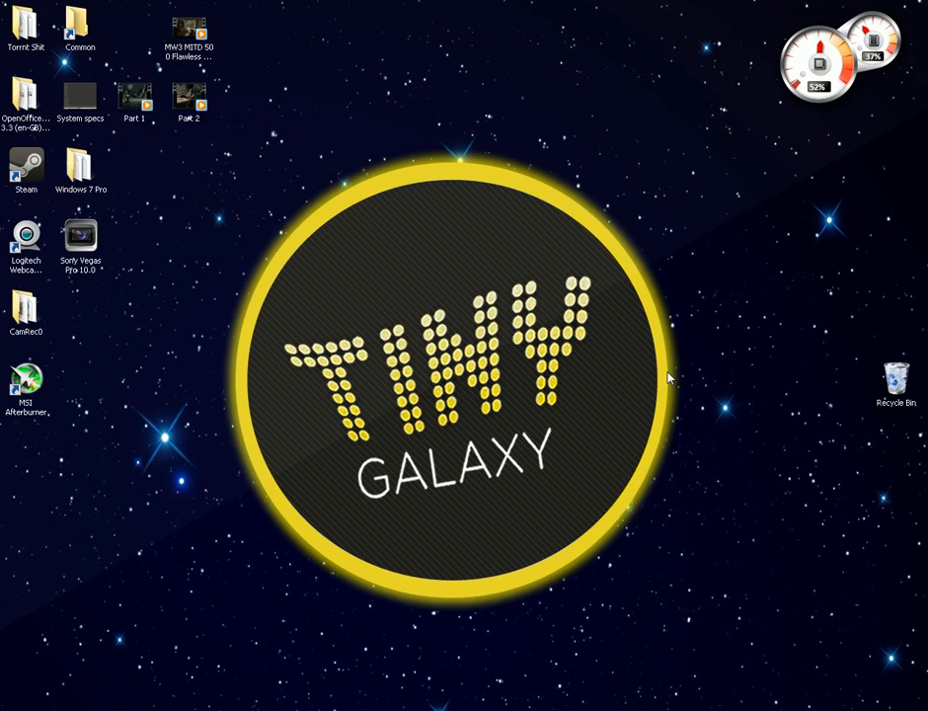
{"action": "mouse_move", "coordinate": [608, 462]}
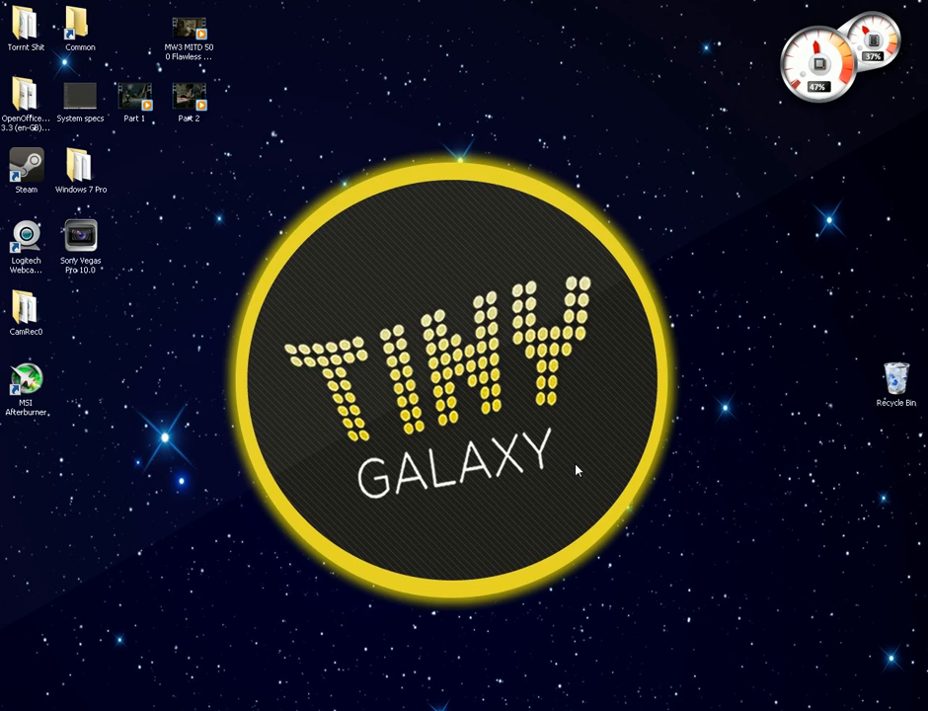
{"action": "mouse_move", "coordinate": [559, 622]}
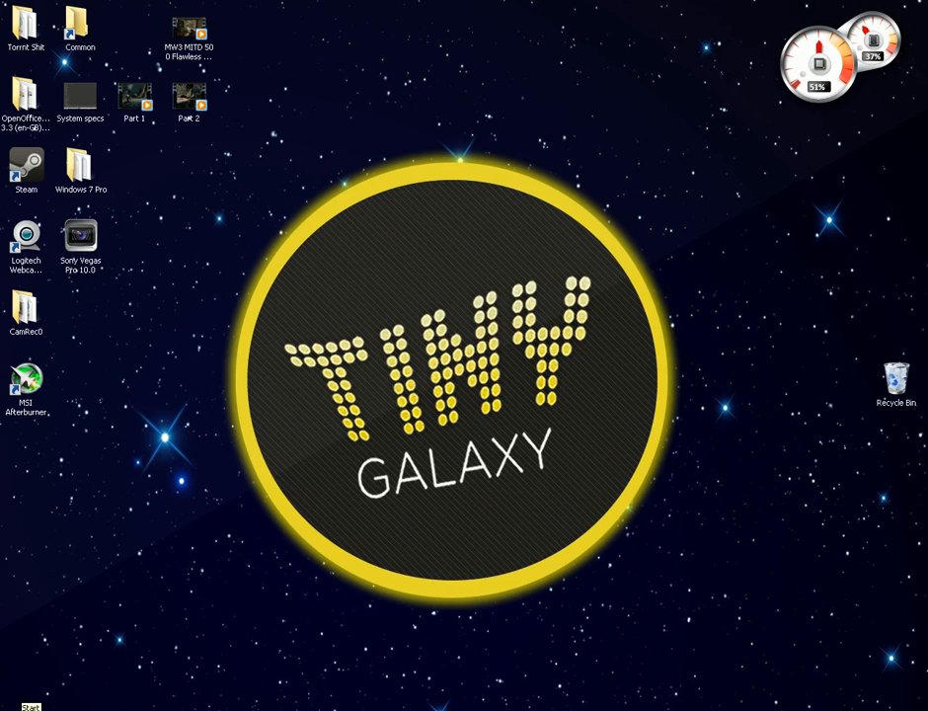
From Control Panel's Power Options, make High performance the active plan and open its plan settings
{"action": "left_click", "coordinate": [12, 701]}
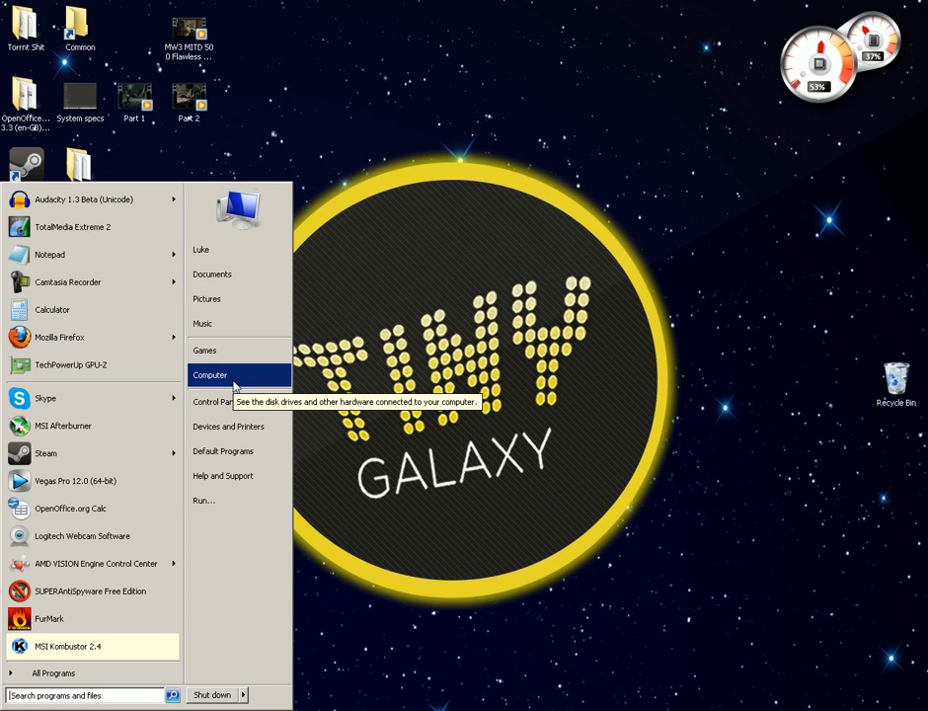
{"action": "mouse_move", "coordinate": [215, 401]}
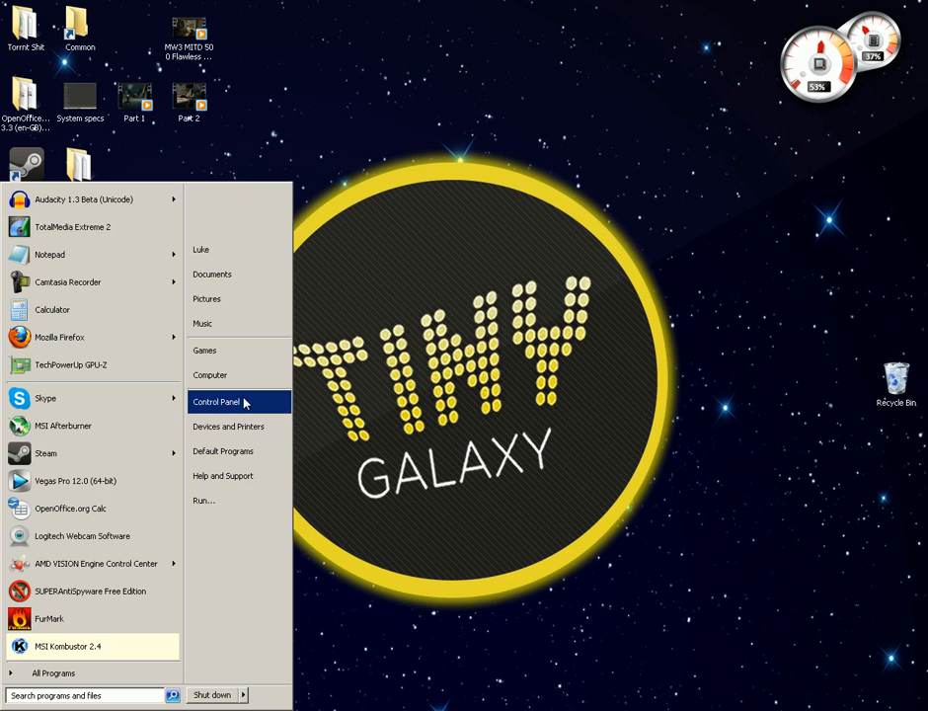
{"action": "left_click", "coordinate": [215, 403]}
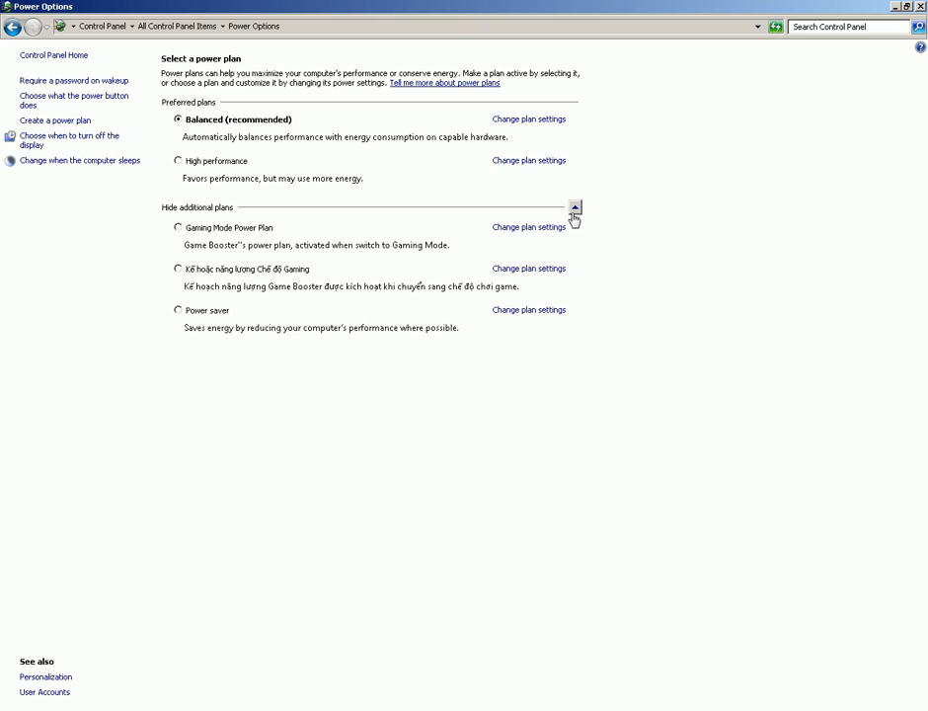
{"action": "left_click", "coordinate": [574, 208]}
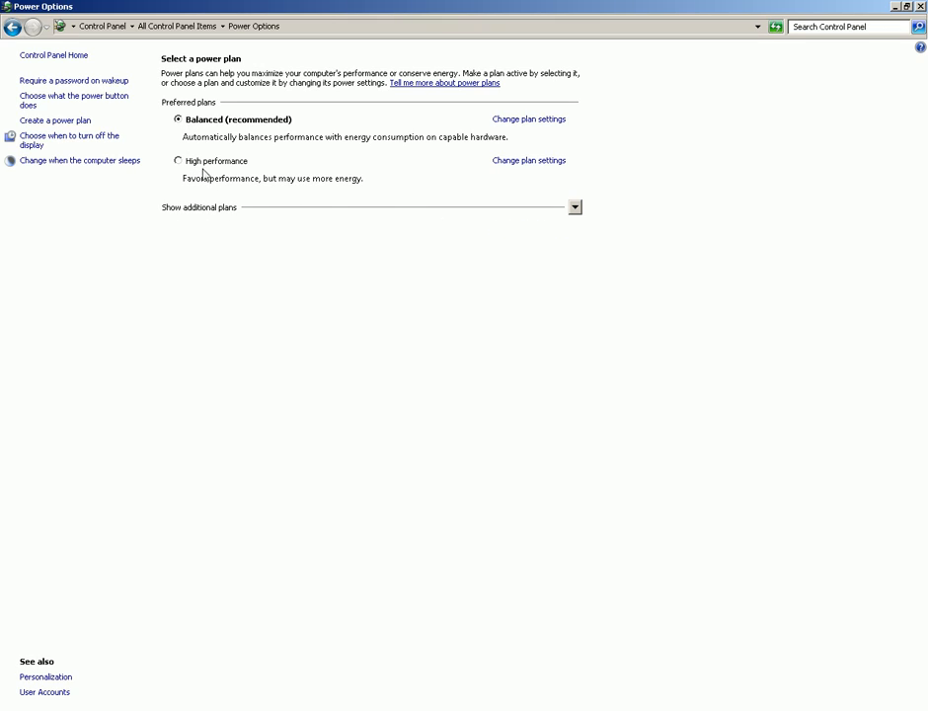
{"action": "mouse_move", "coordinate": [248, 158]}
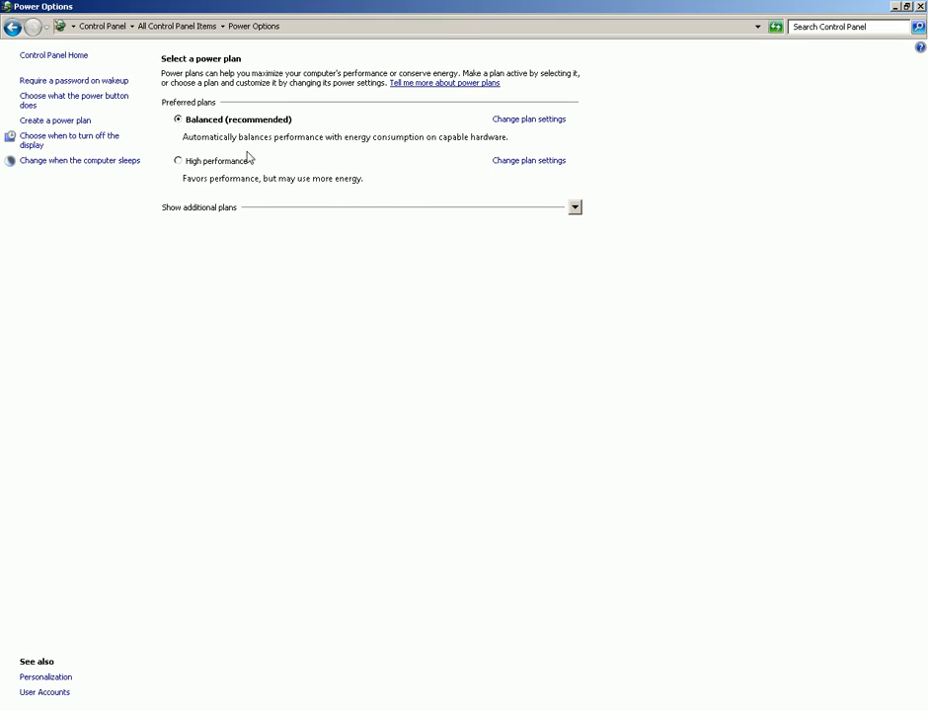
{"action": "left_click", "coordinate": [574, 208]}
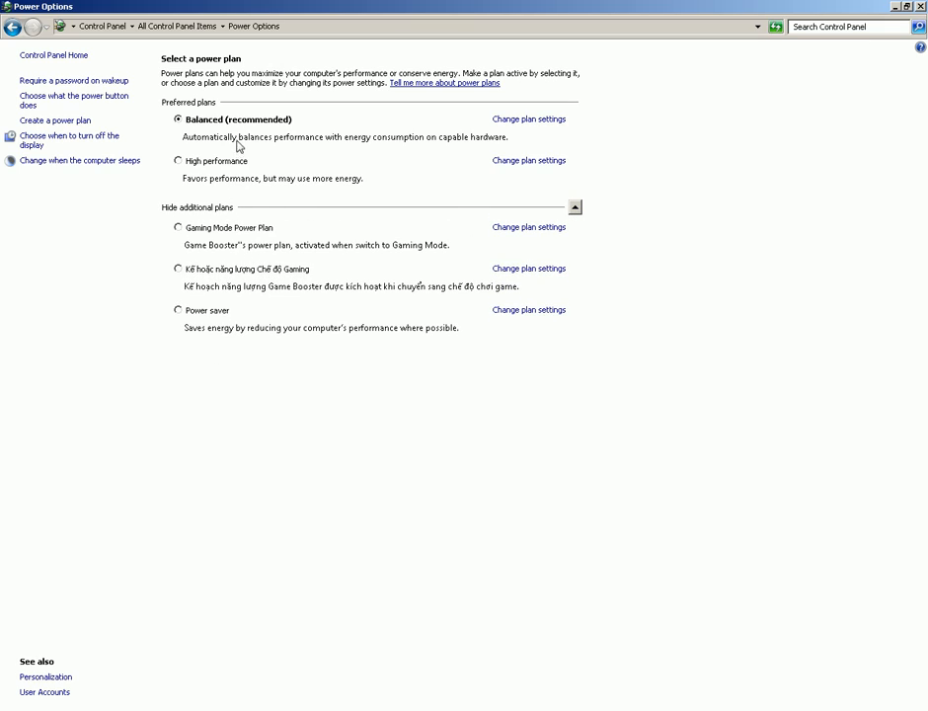
{"action": "left_click", "coordinate": [178, 161]}
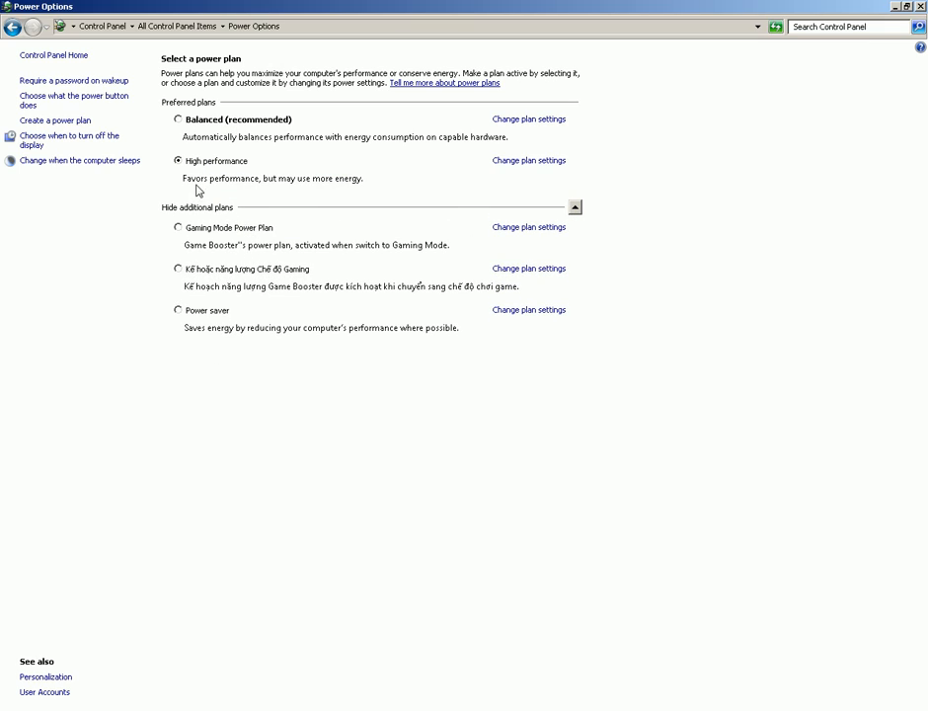
{"action": "left_click", "coordinate": [529, 160]}
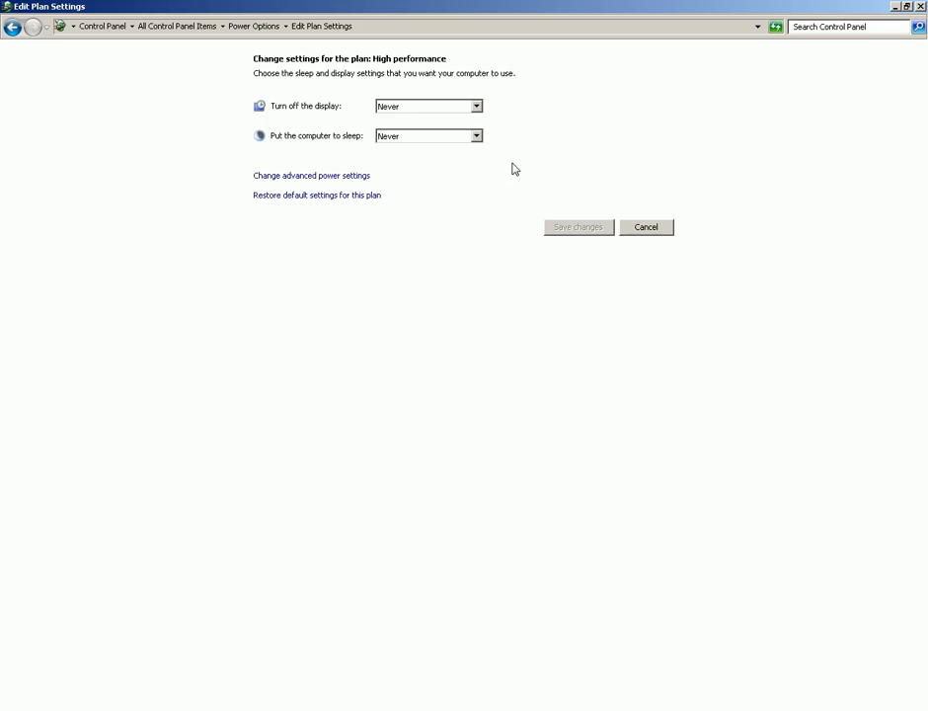
{"action": "mouse_move", "coordinate": [442, 138]}
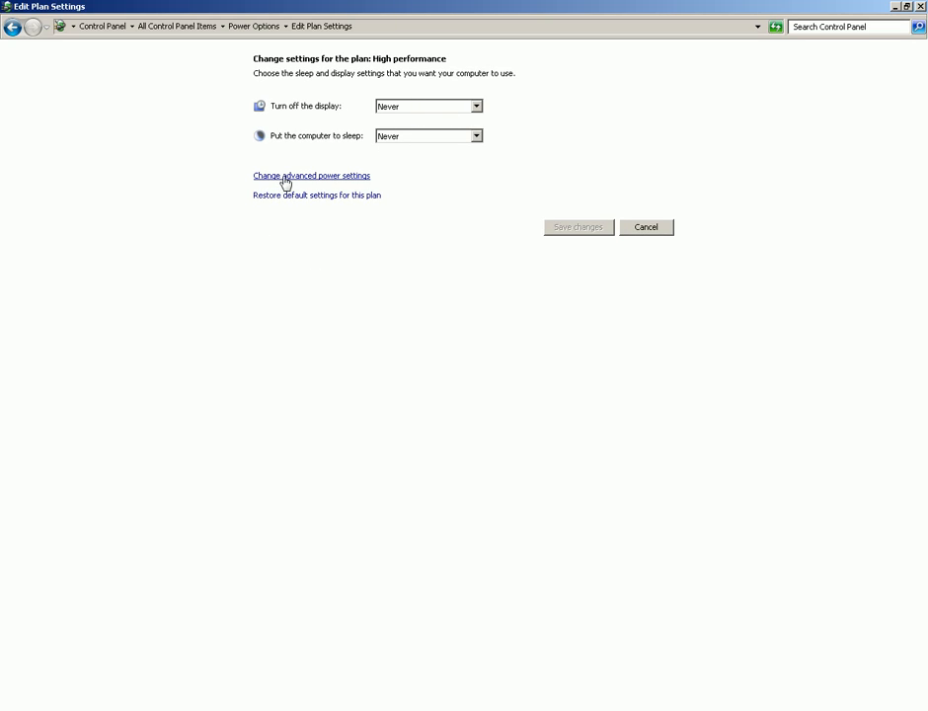
Review the plan's advanced settings under Processor power management, including system cooling policy and maximum processor state
{"action": "left_click", "coordinate": [312, 173]}
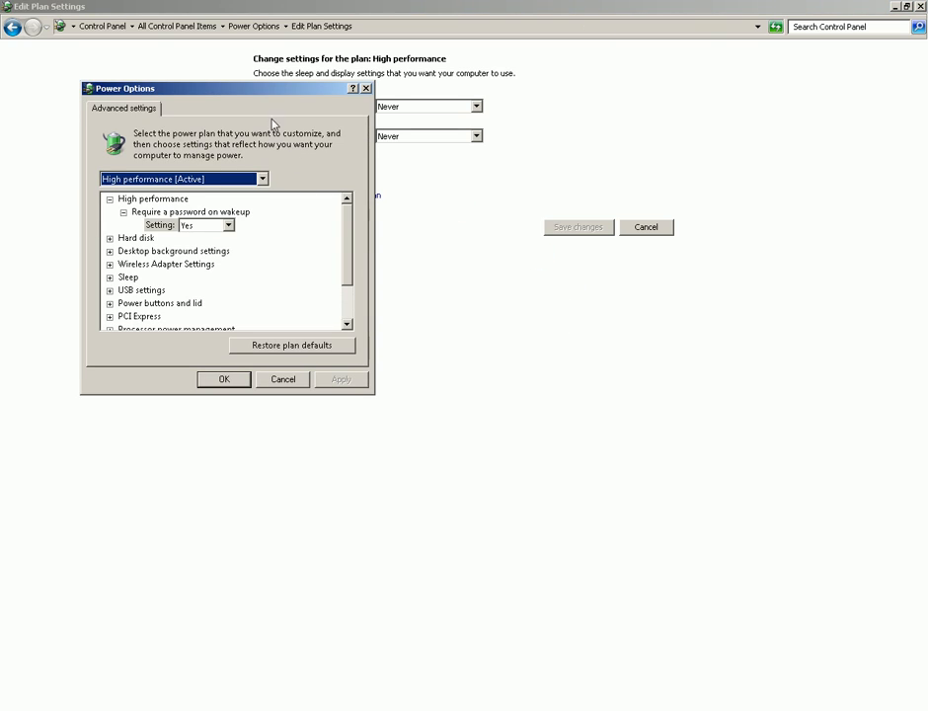
{"action": "left_click_drag", "start_coordinate": [123, 87], "coordinate": [222, 55]}
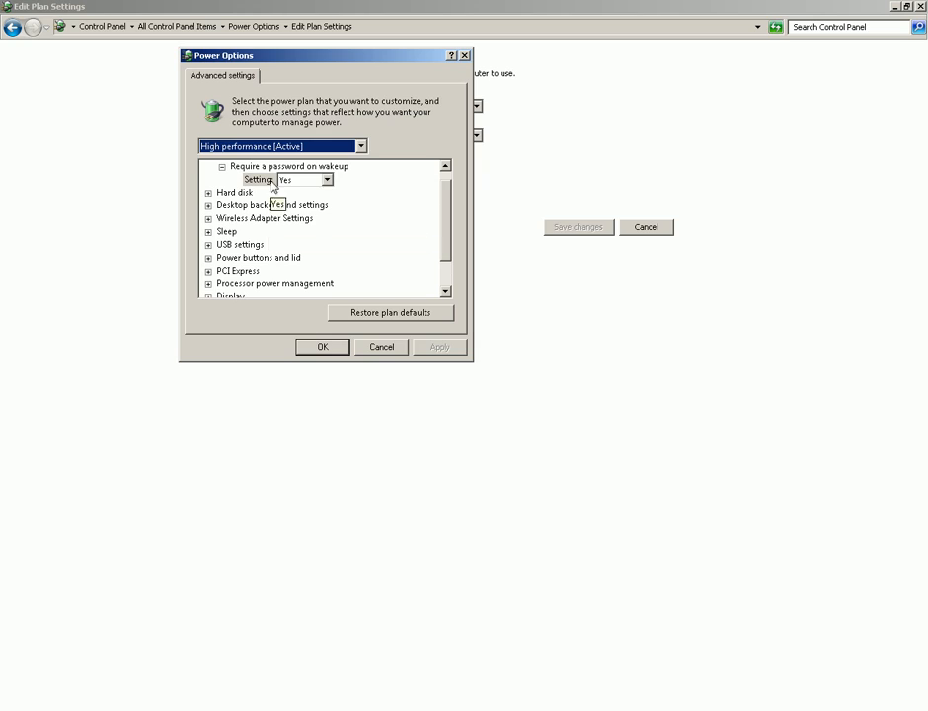
{"action": "scroll", "scroll_direction": "down", "scroll_amount": 3}
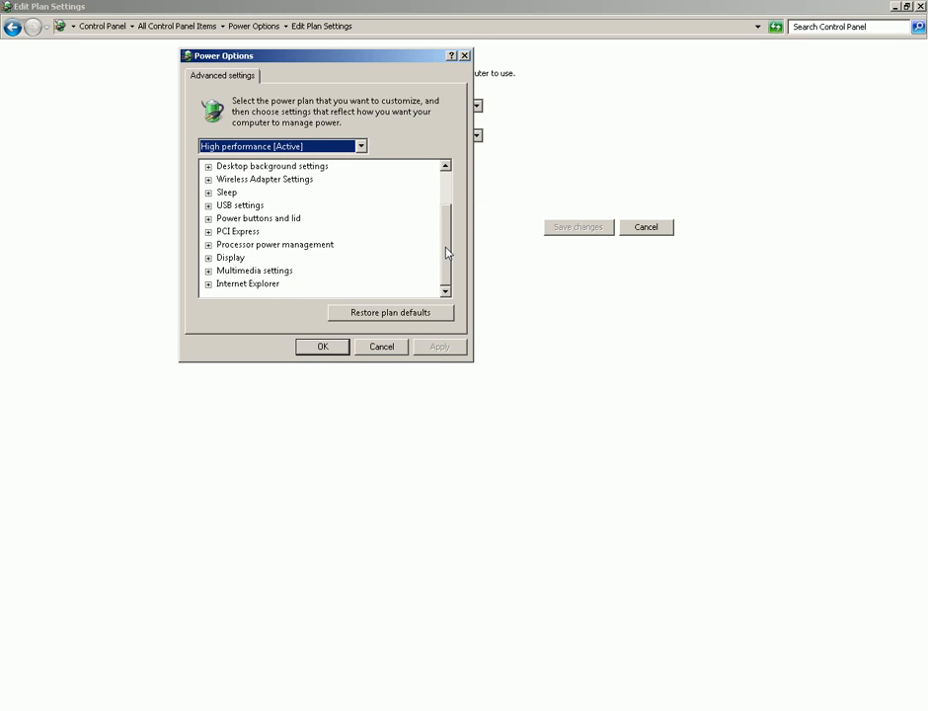
{"action": "mouse_move", "coordinate": [205, 253]}
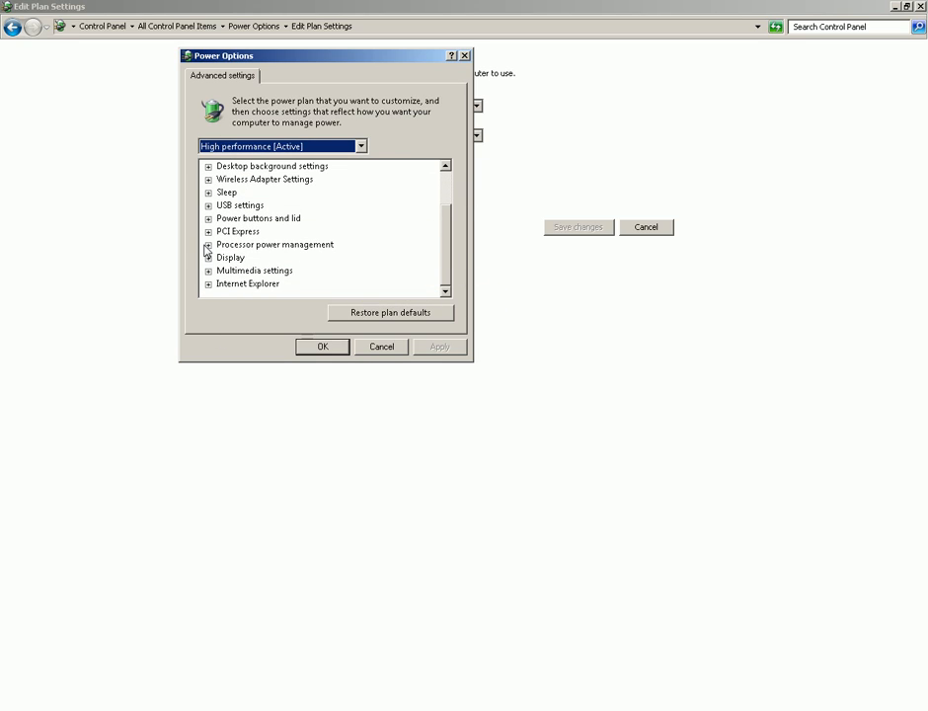
{"action": "left_click", "coordinate": [209, 245]}
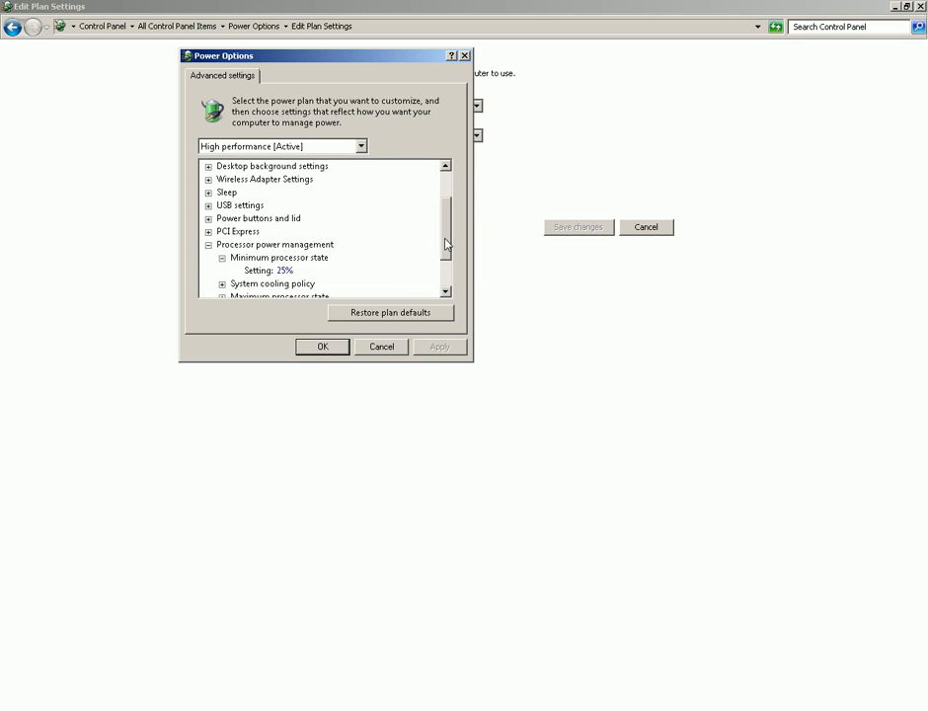
{"action": "scroll", "scroll_direction": "down", "scroll_amount": 3}
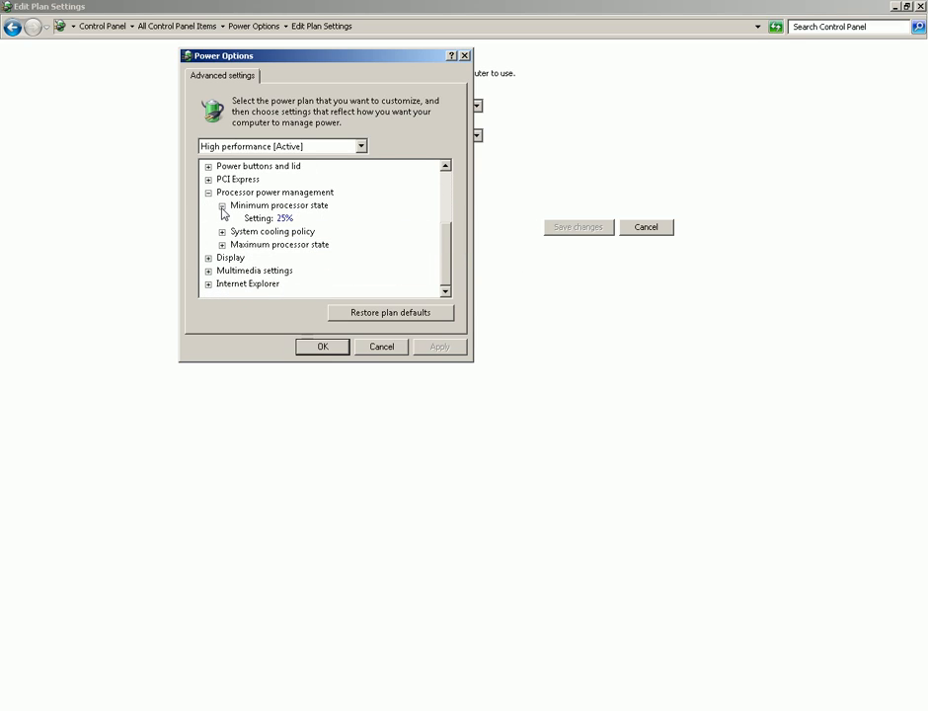
{"action": "left_click", "coordinate": [222, 231]}
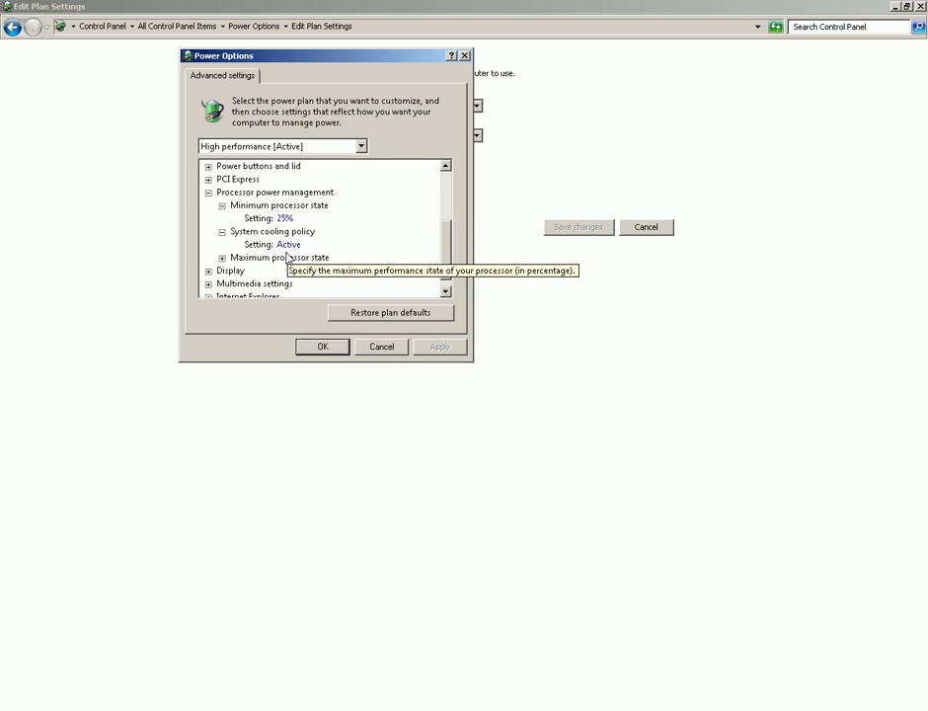
{"action": "mouse_move", "coordinate": [289, 245]}
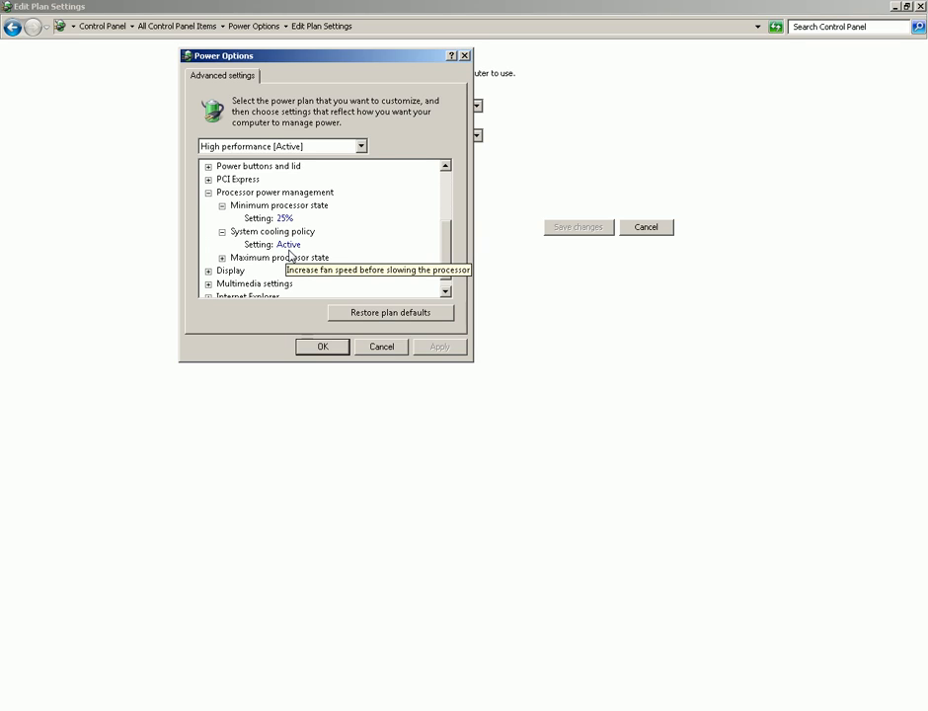
{"action": "mouse_move", "coordinate": [215, 248]}
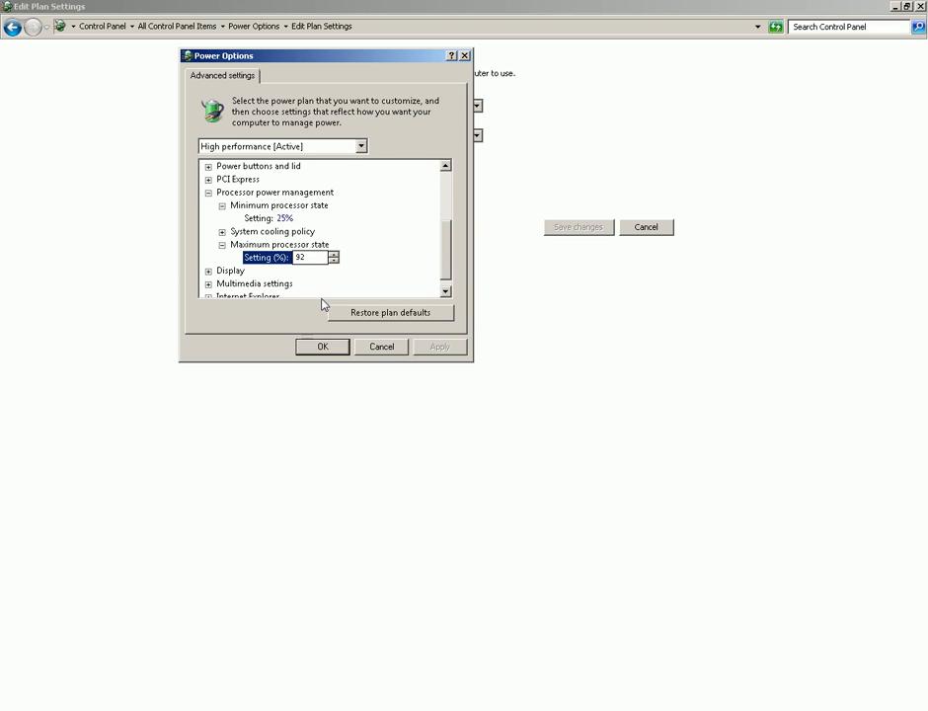
{"action": "mouse_move", "coordinate": [312, 301]}
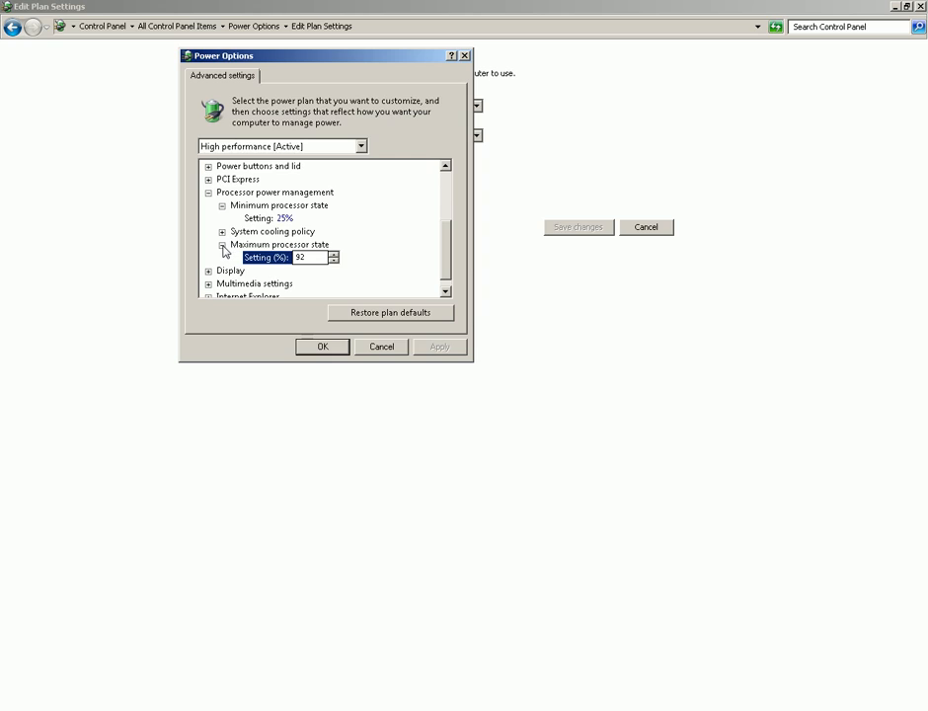
{"action": "left_click", "coordinate": [221, 245]}
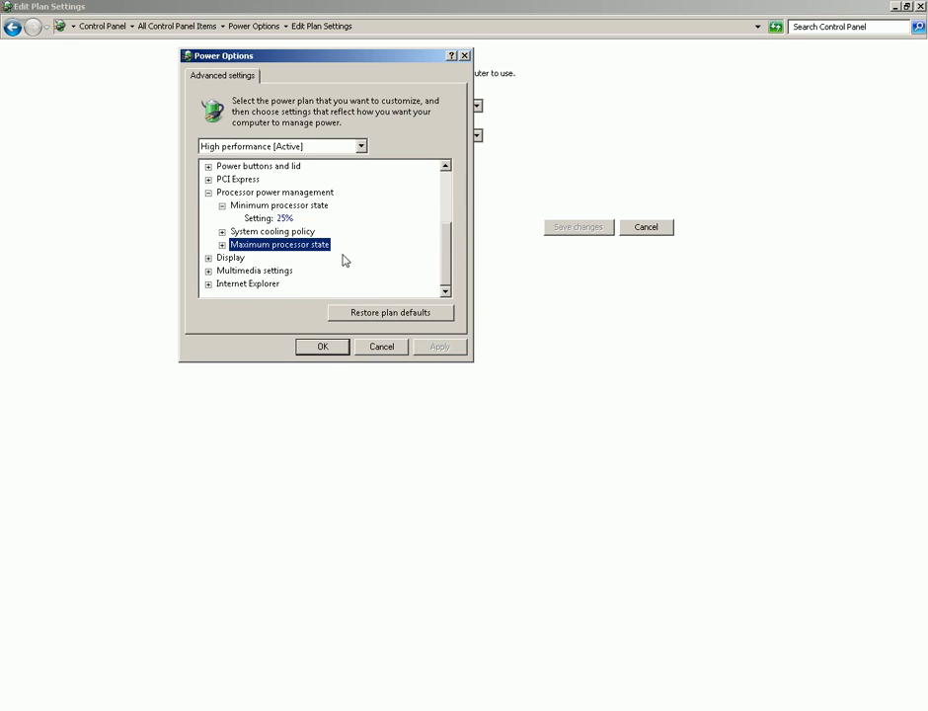
{"action": "left_click", "coordinate": [382, 345]}
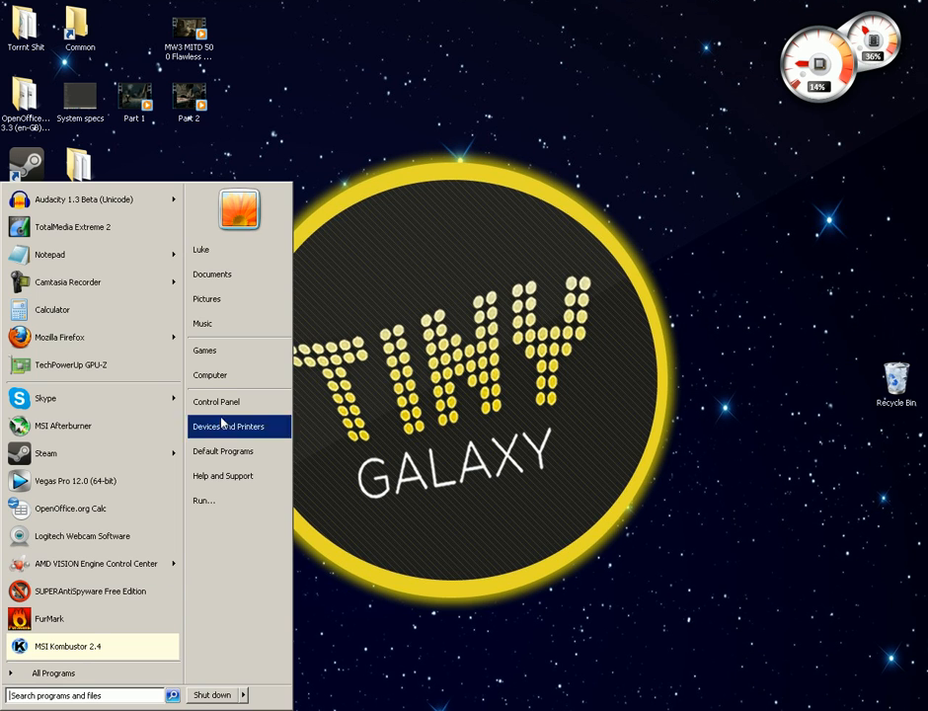
{"action": "mouse_move", "coordinate": [210, 375]}
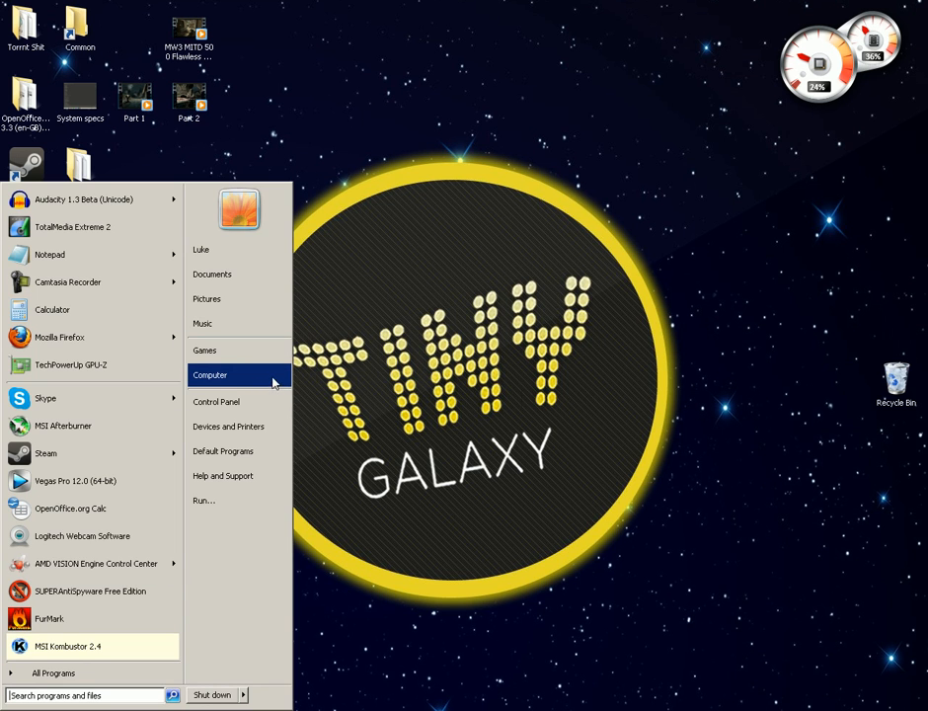
From Computer's Properties, open the Windows Experience Index page showing a base score of 5.3
{"action": "right_click", "coordinate": [210, 375]}
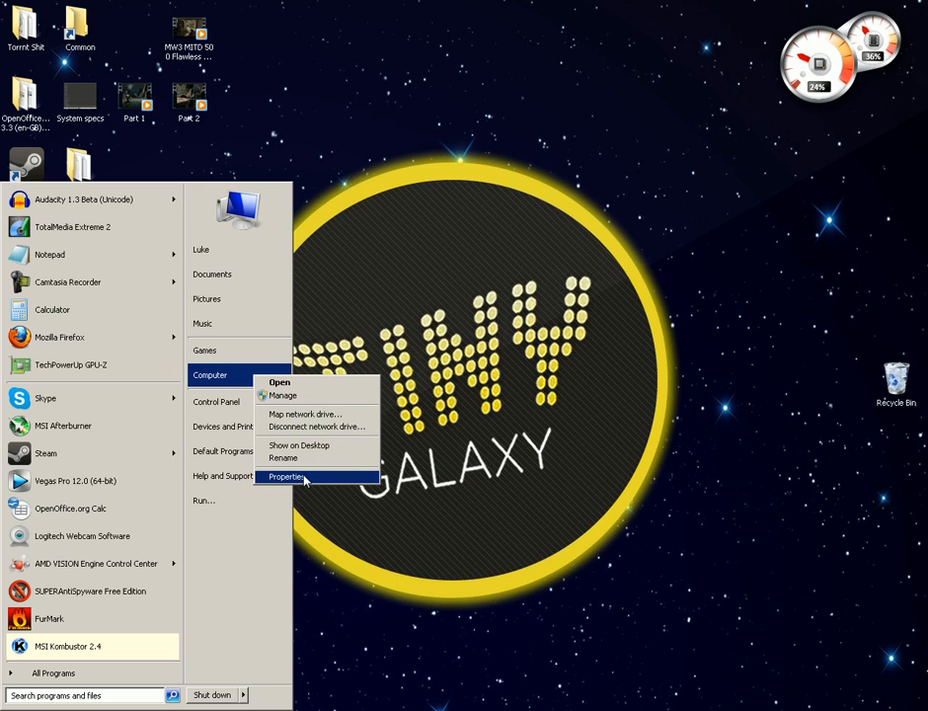
{"action": "left_click", "coordinate": [288, 476]}
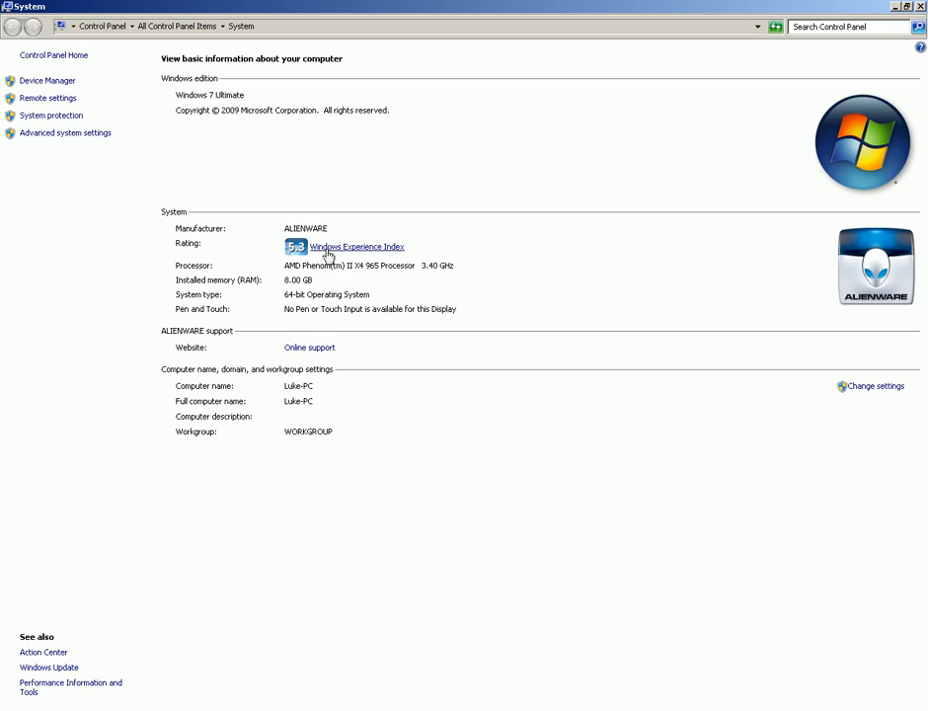
{"action": "left_click", "coordinate": [356, 245]}
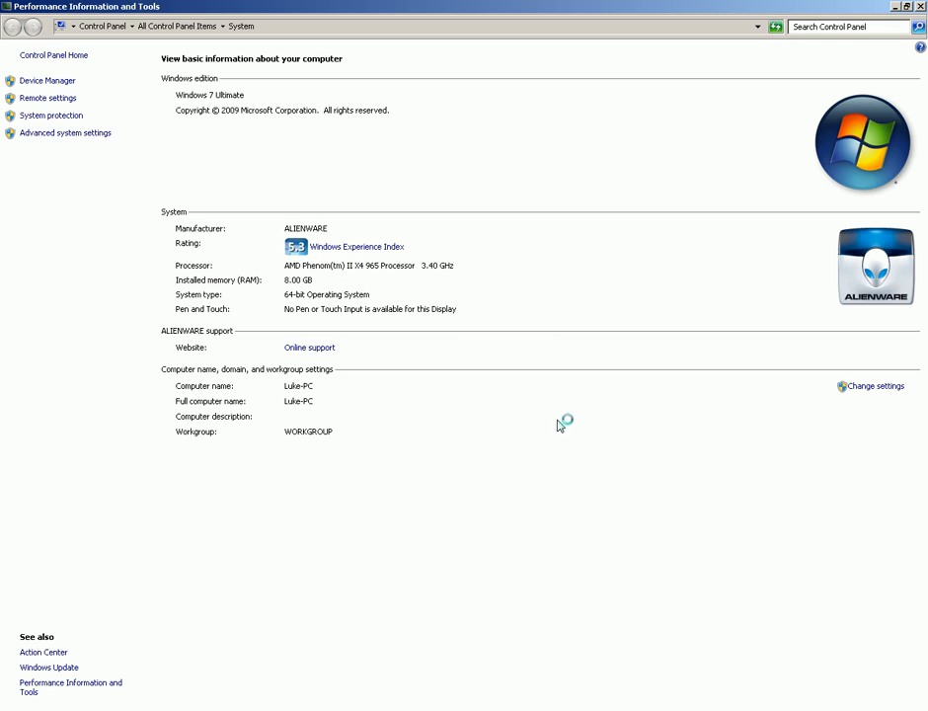
{"action": "left_click", "coordinate": [356, 245]}
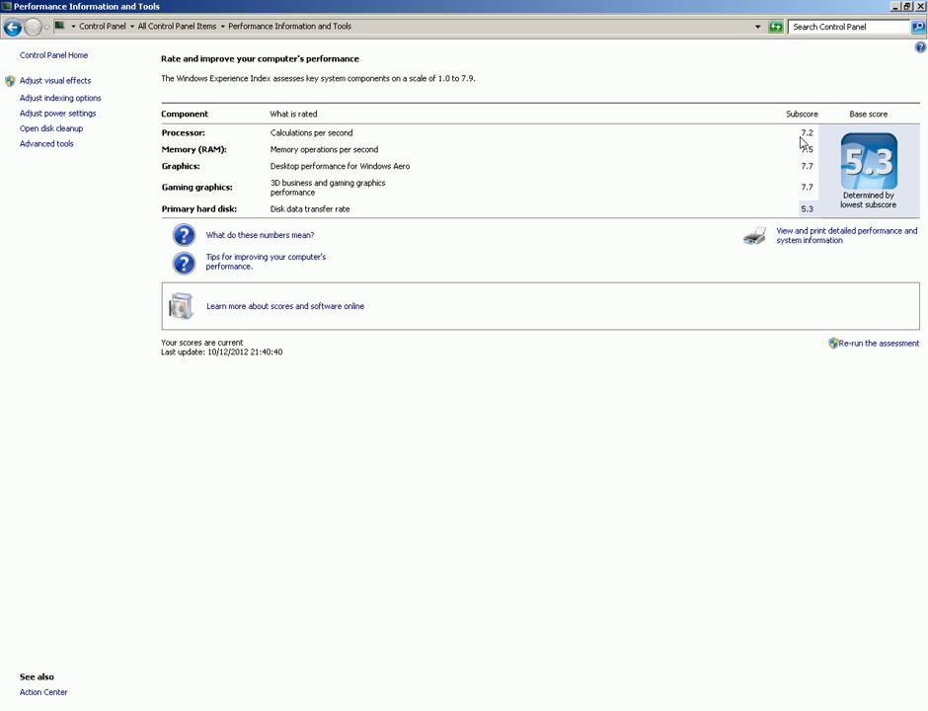
{"action": "mouse_move", "coordinate": [464, 229]}
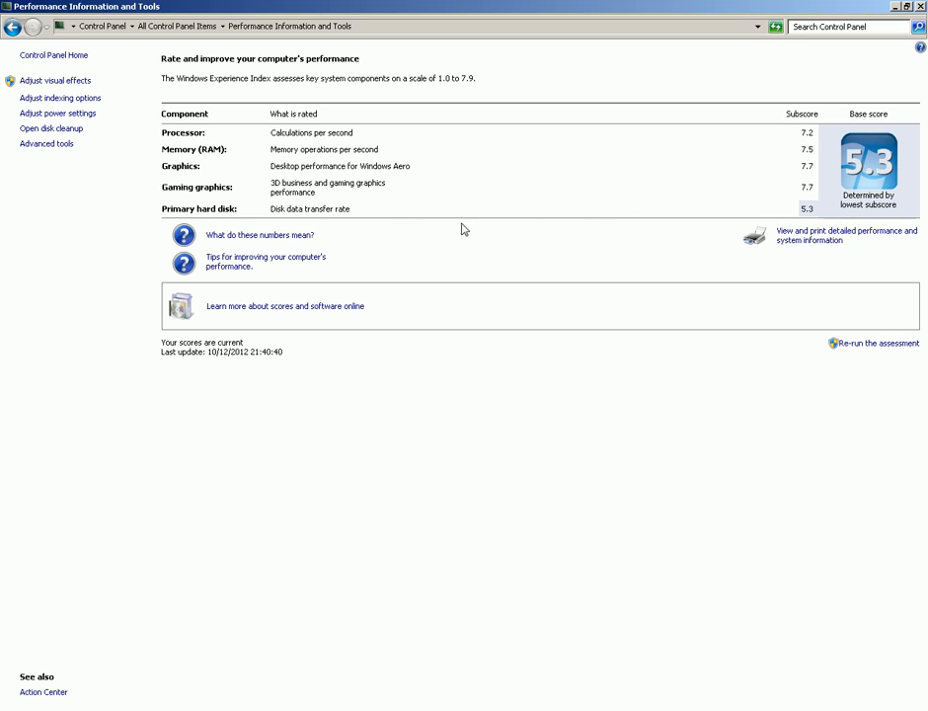
{"action": "mouse_move", "coordinate": [805, 209]}
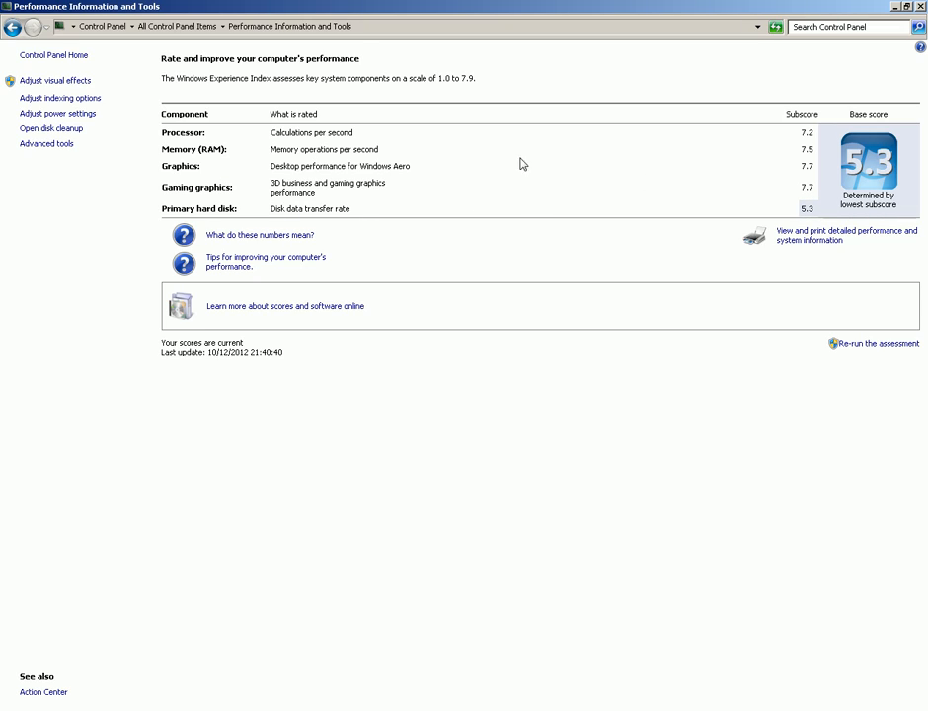
{"action": "mouse_move", "coordinate": [417, 169]}
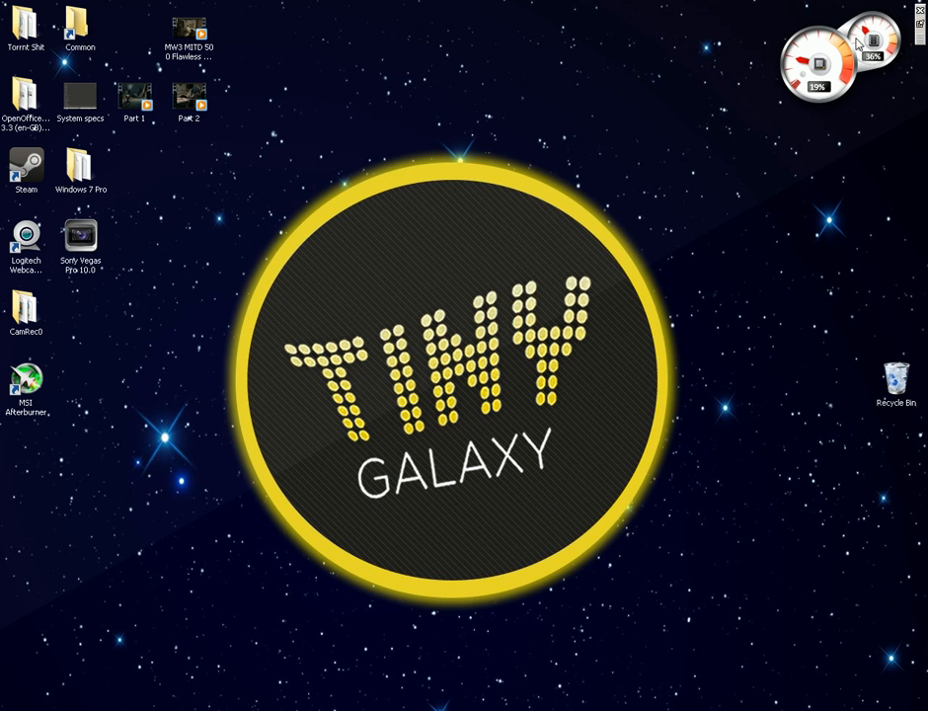
{"action": "mouse_move", "coordinate": [582, 103]}
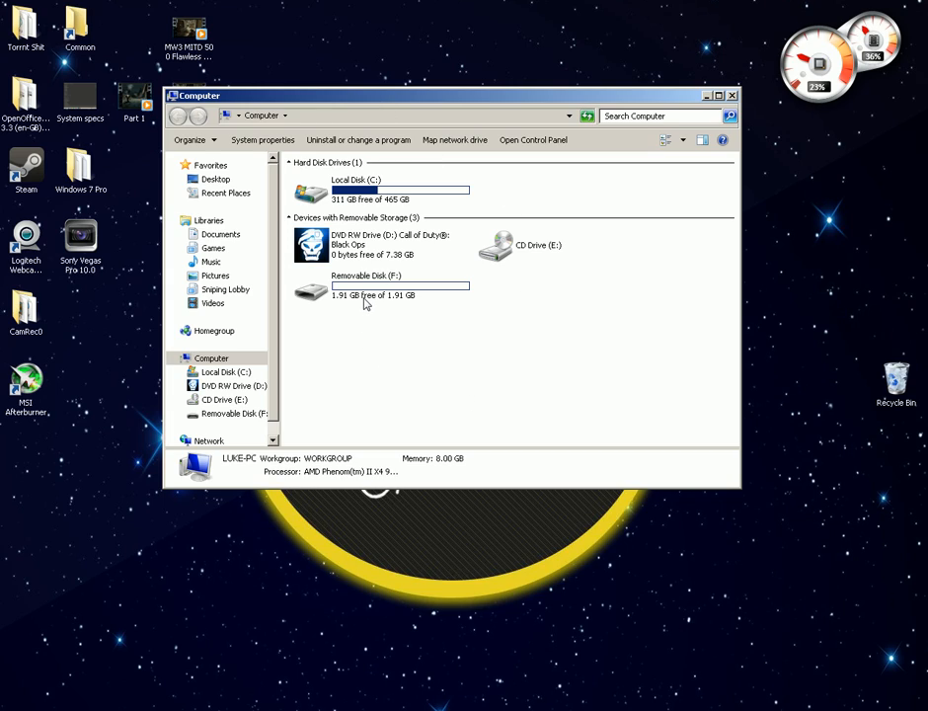
Select the 1.91 GB Removable Disk (F:) in the Computer view
{"action": "left_click", "coordinate": [380, 286]}
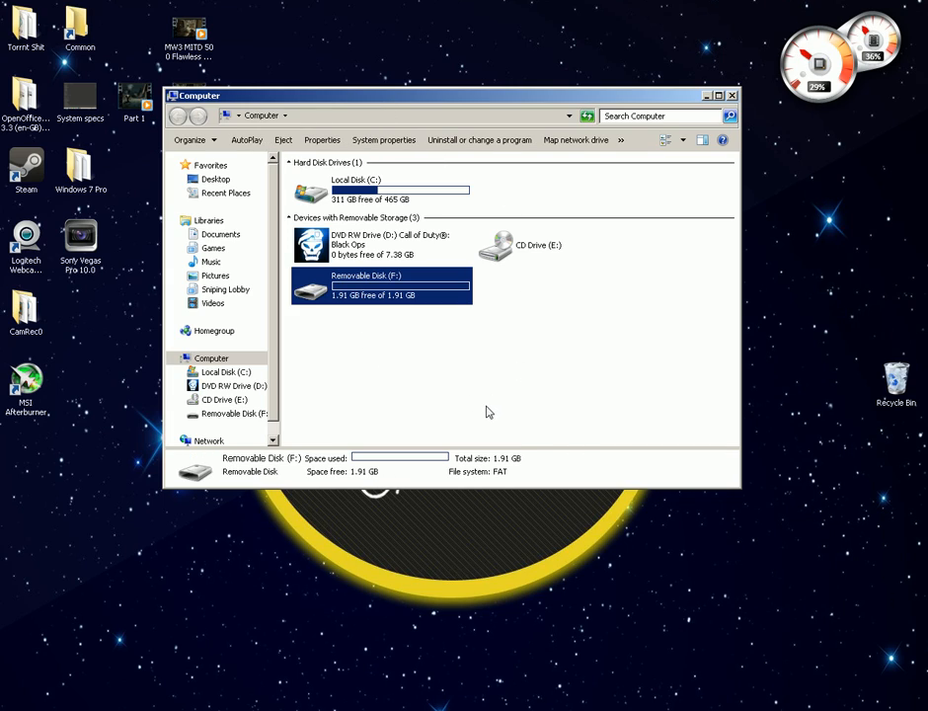
{"action": "mouse_move", "coordinate": [415, 367]}
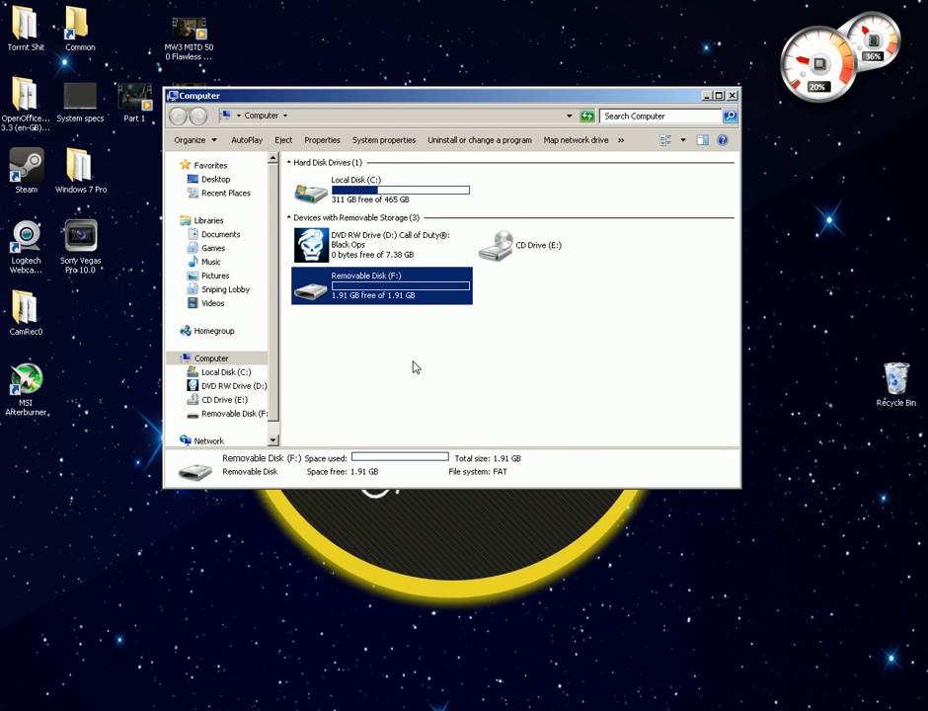
{"action": "mouse_move", "coordinate": [399, 305]}
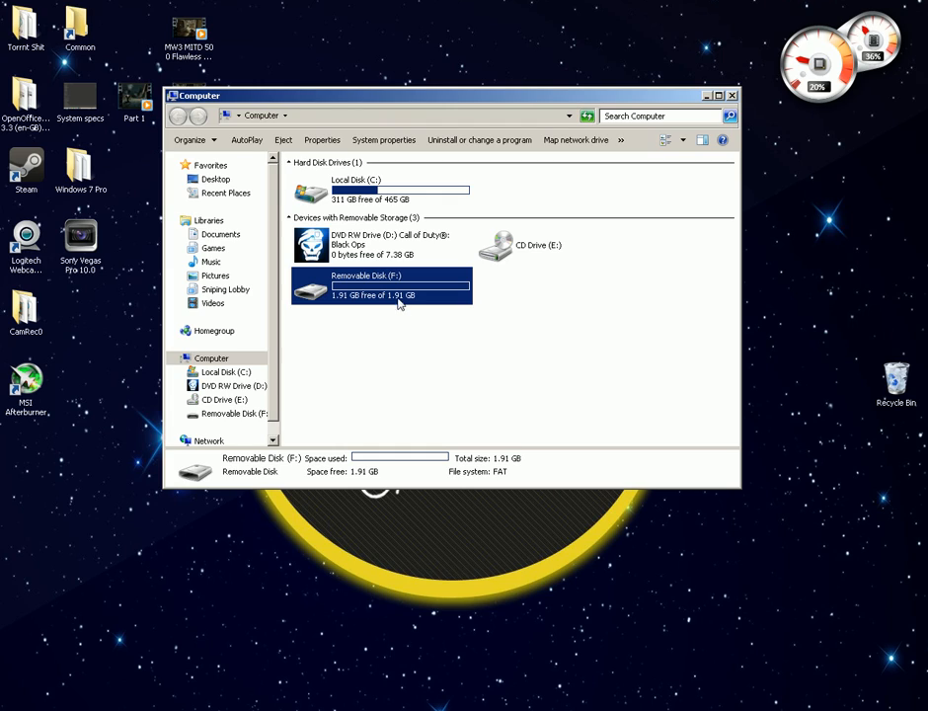
{"action": "mouse_move", "coordinate": [434, 603]}
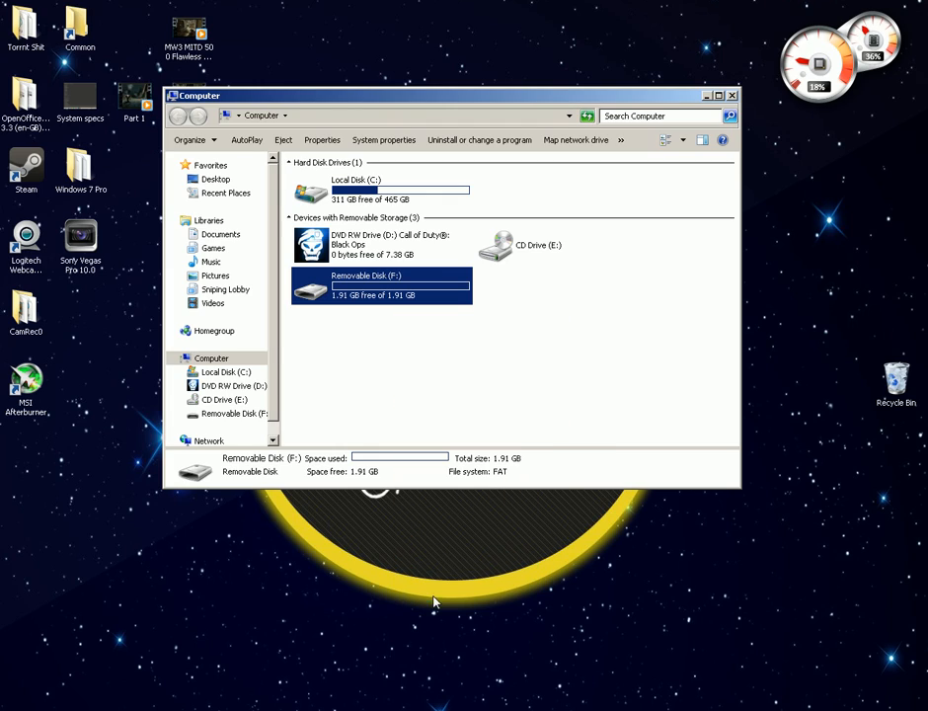
{"action": "mouse_move", "coordinate": [594, 414]}
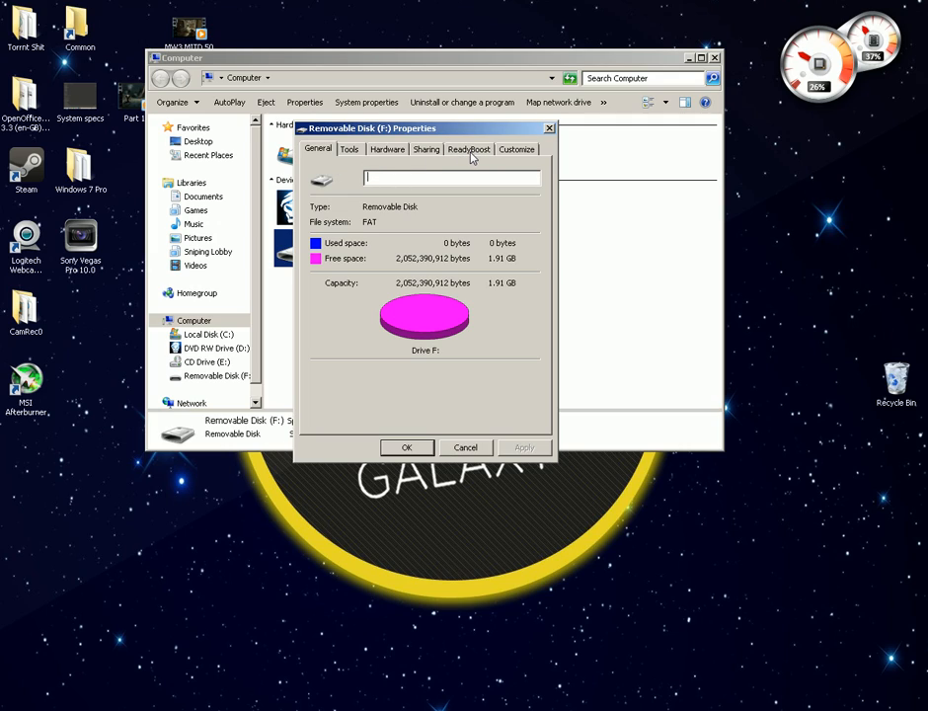
Enable ReadyBoost on disk F: with 'Use this device', reserving 1857 MB
{"action": "left_click", "coordinate": [470, 150]}
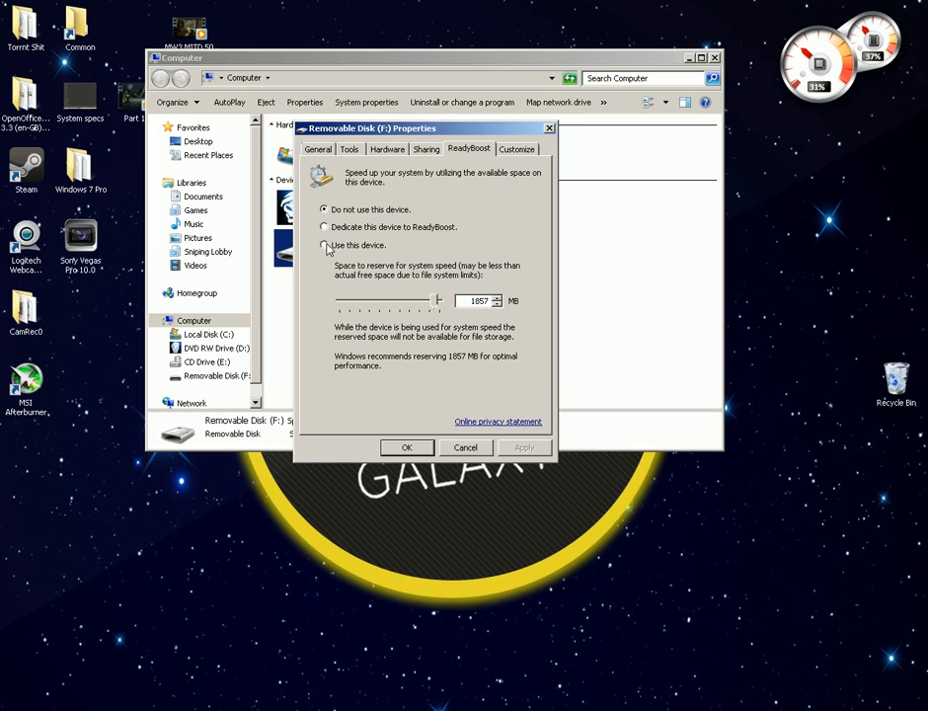
{"action": "left_click", "coordinate": [323, 227]}
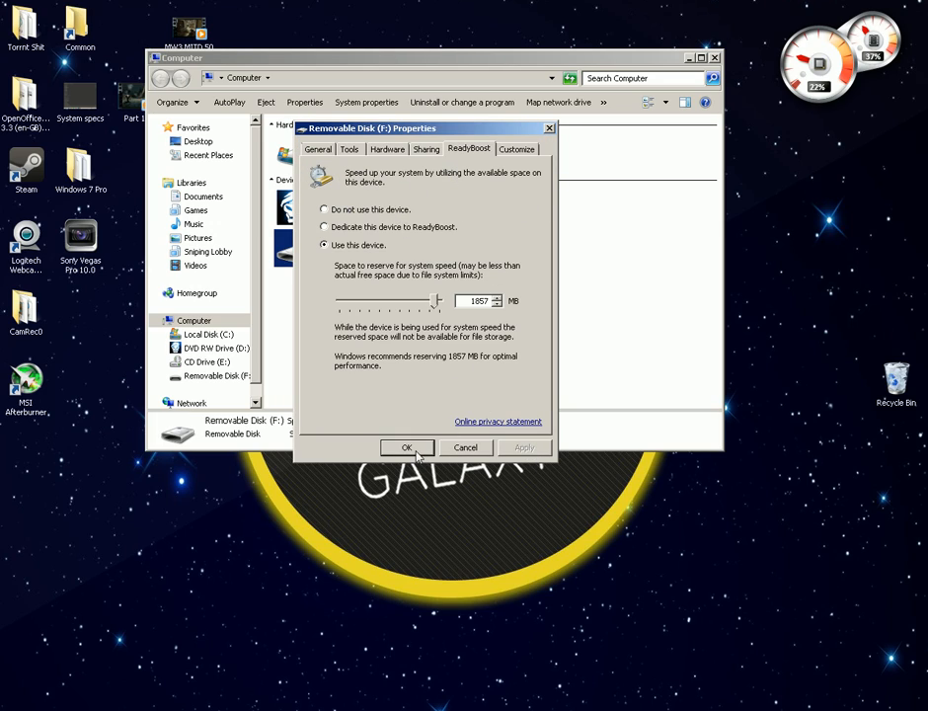
{"action": "left_click", "coordinate": [406, 446]}
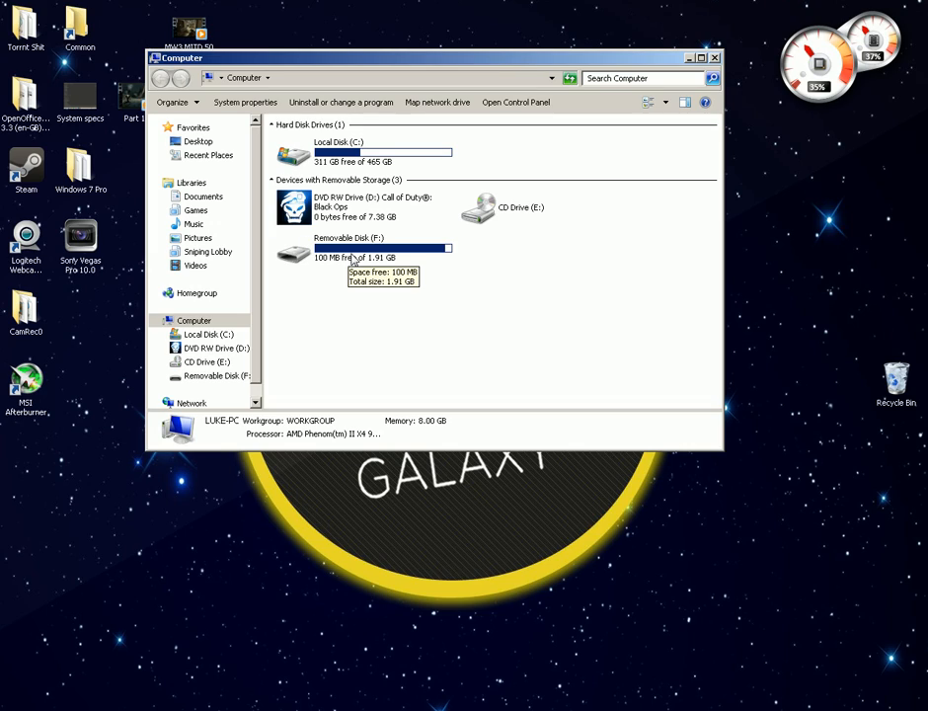
{"action": "mouse_move", "coordinate": [525, 284]}
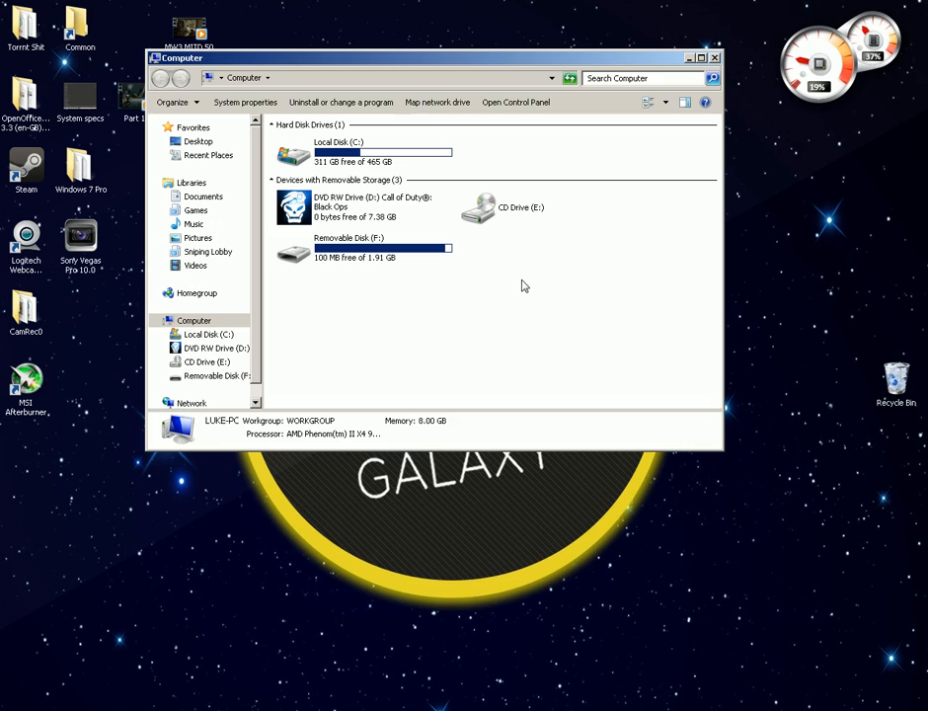
{"action": "mouse_move", "coordinate": [537, 385]}
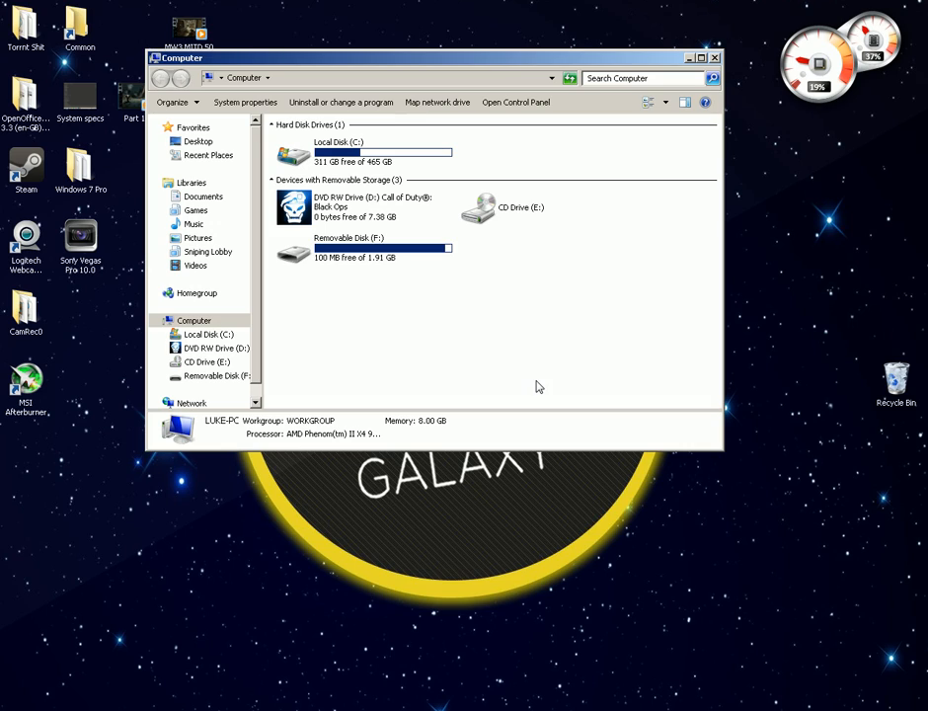
{"action": "mouse_move", "coordinate": [719, 61]}
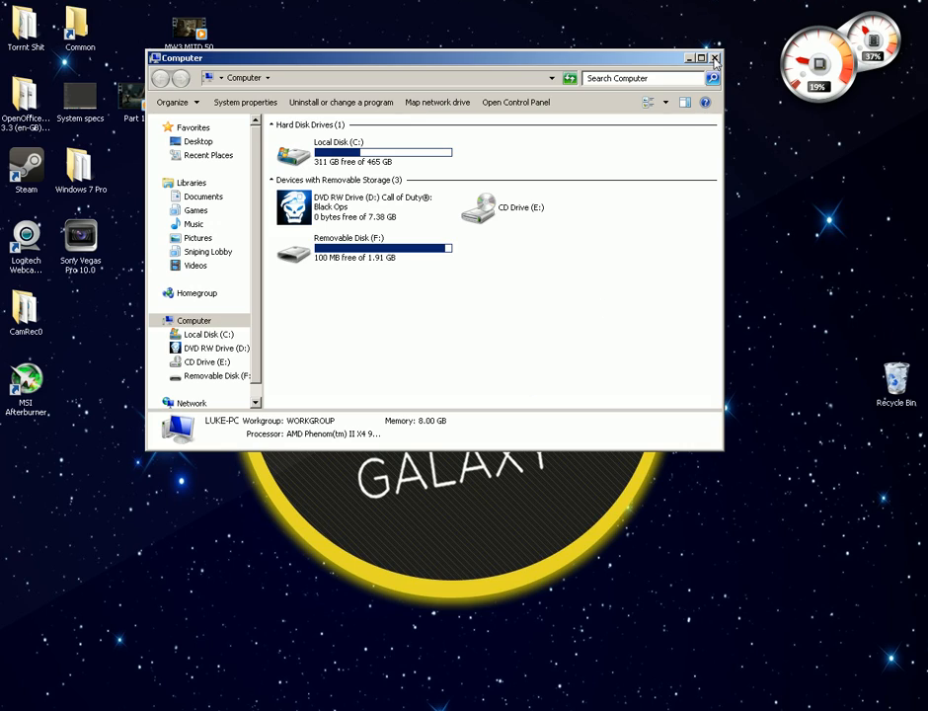
Close the Computer window, returning to the desktop
{"action": "left_click", "coordinate": [714, 57]}
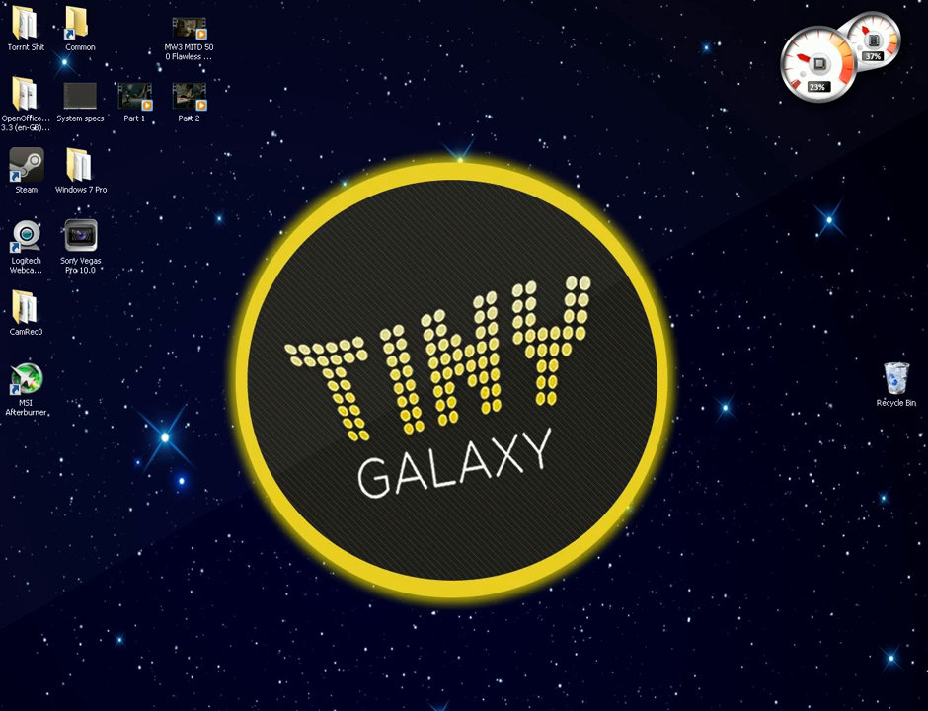
{"action": "mouse_move", "coordinate": [237, 284]}
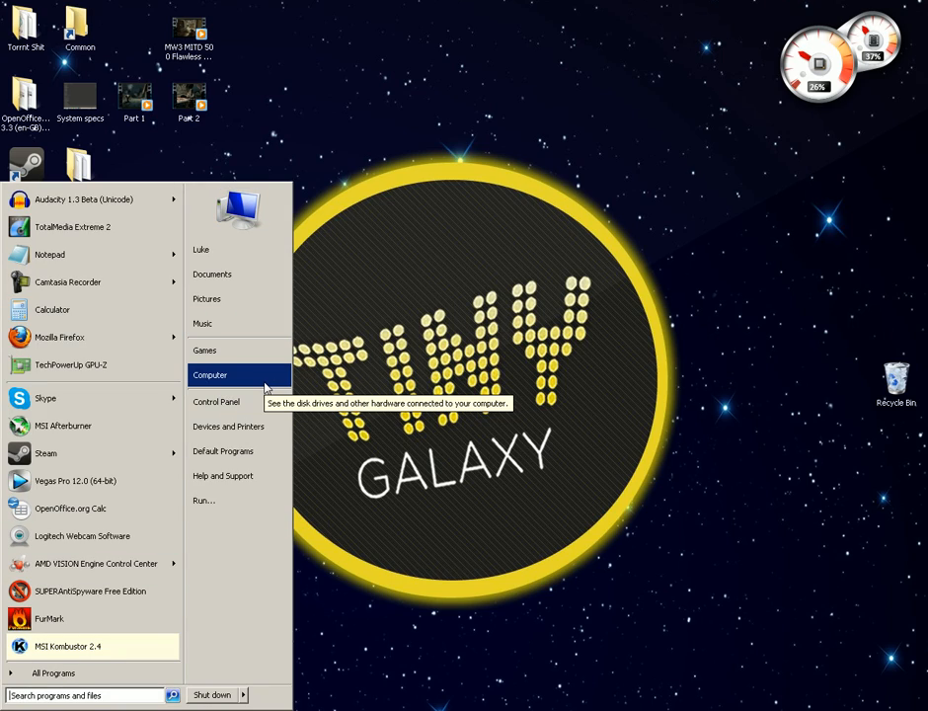
From Computer's Properties, open System Properties on its Advanced tab
{"action": "right_click", "coordinate": [209, 376]}
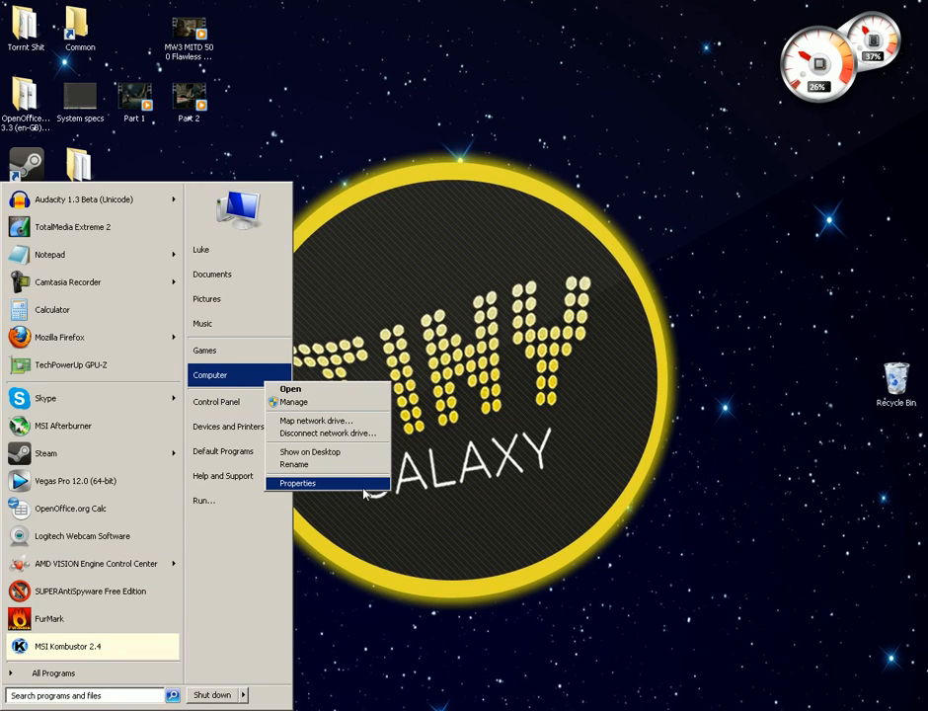
{"action": "left_click", "coordinate": [296, 482]}
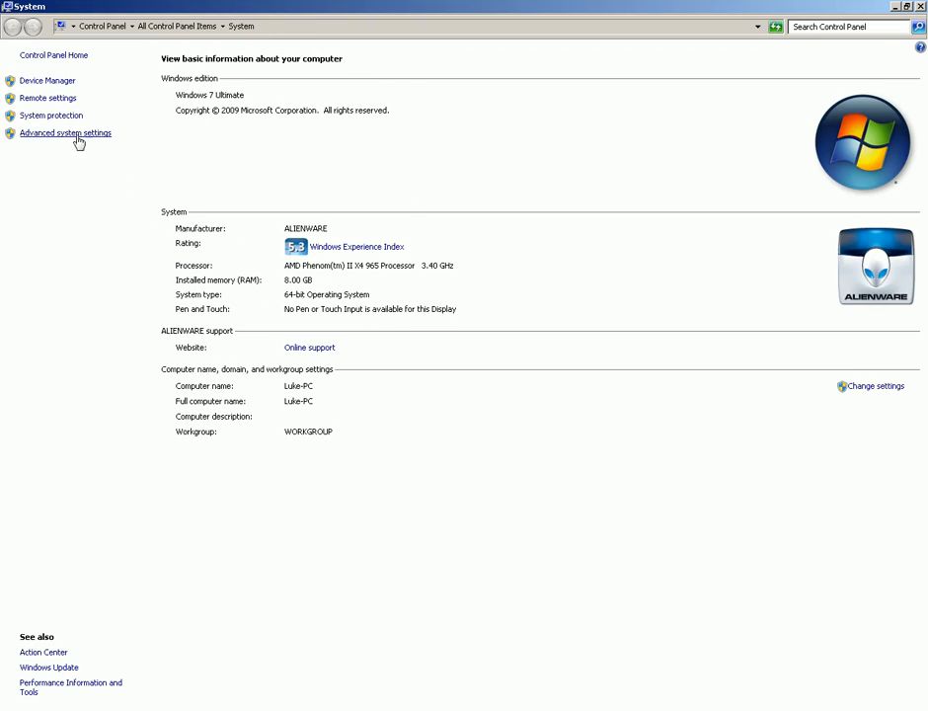
{"action": "left_click", "coordinate": [65, 132]}
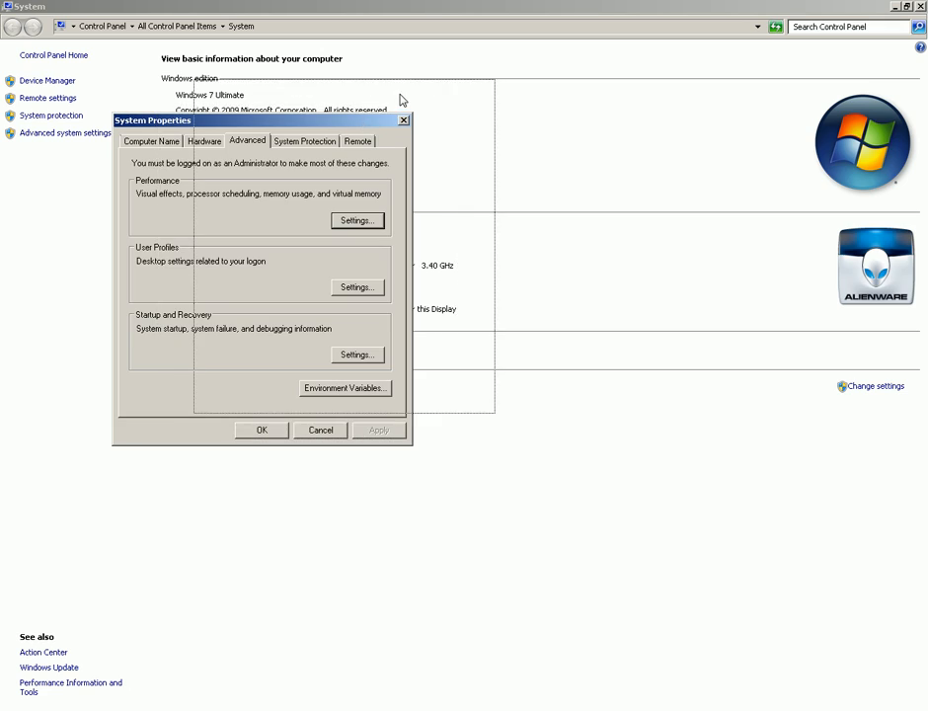
{"action": "left_click_drag", "start_coordinate": [154, 120], "coordinate": [235, 87]}
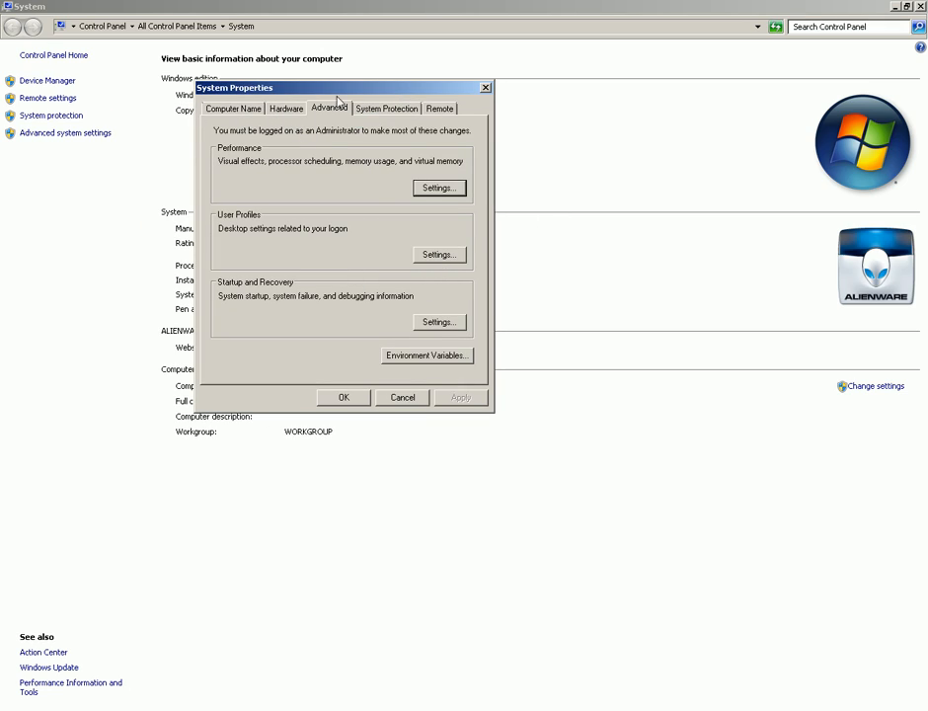
{"action": "mouse_move", "coordinate": [257, 168]}
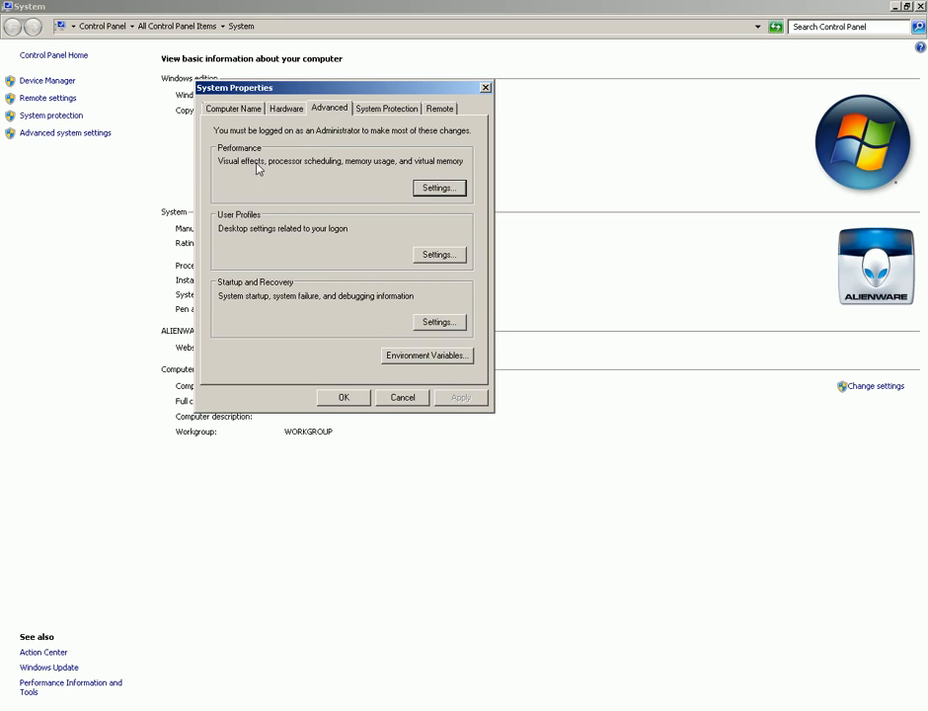
In Performance Options' Visual Effects, choose 'Adjust for best performance' so all effects are unchecked
{"action": "left_click", "coordinate": [439, 187]}
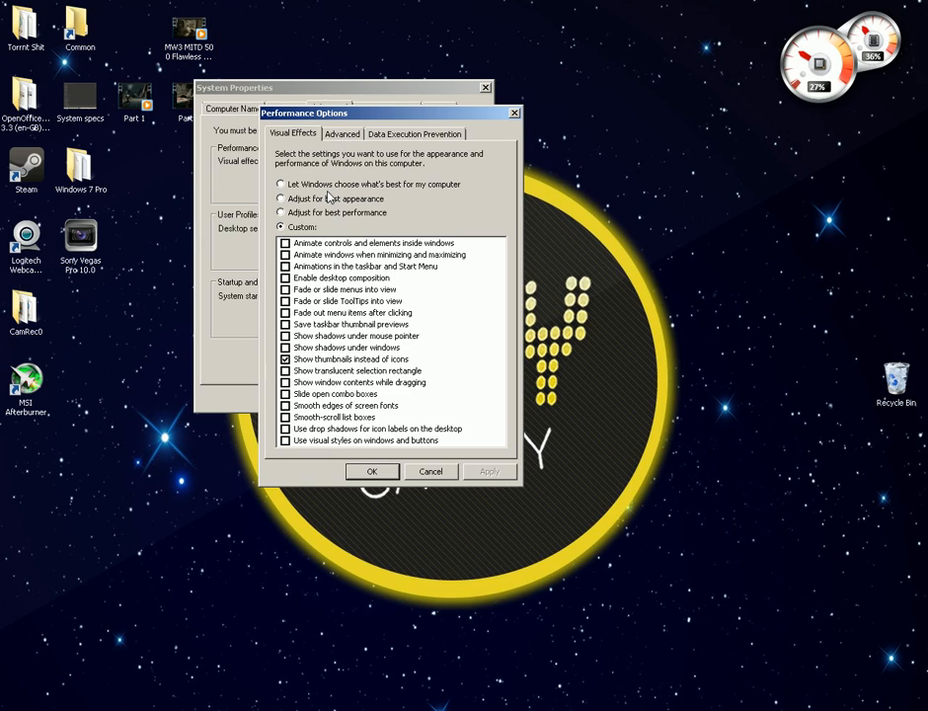
{"action": "left_click", "coordinate": [281, 184]}
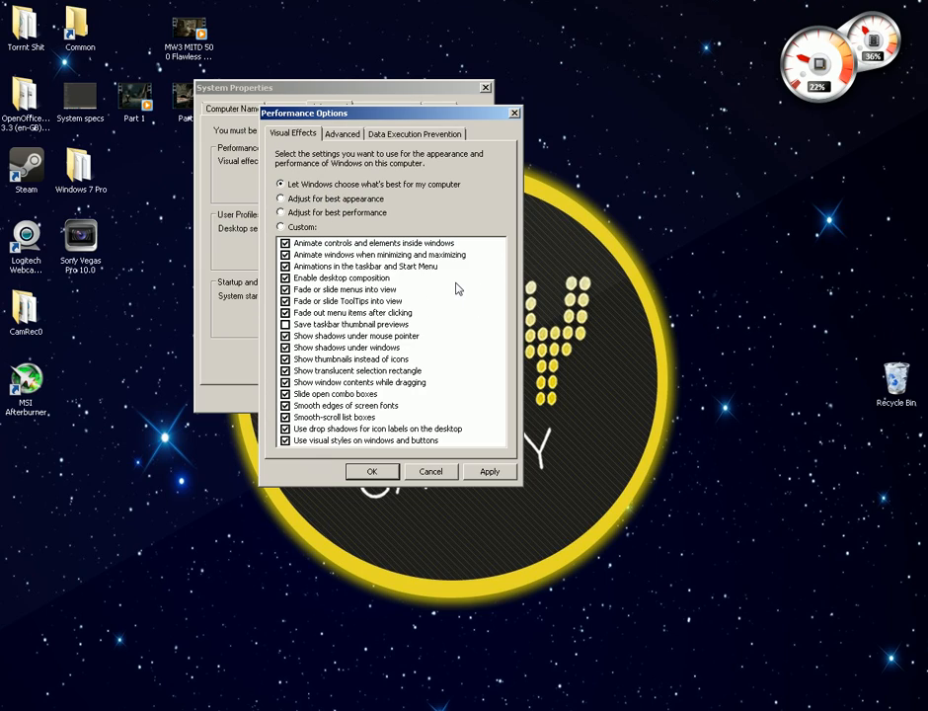
{"action": "mouse_move", "coordinate": [343, 219]}
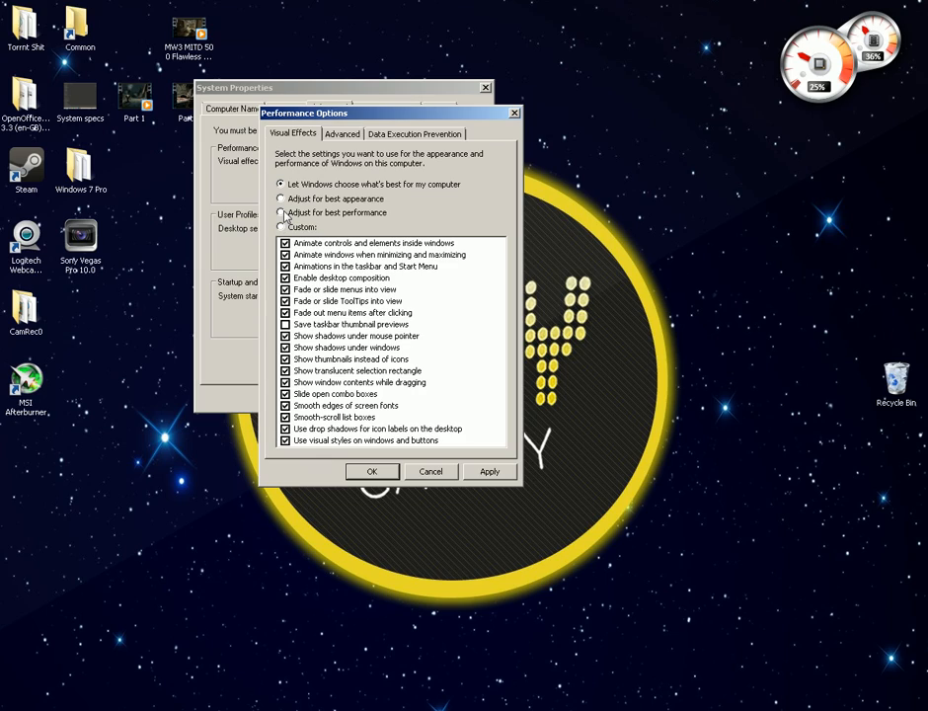
{"action": "left_click", "coordinate": [280, 213]}
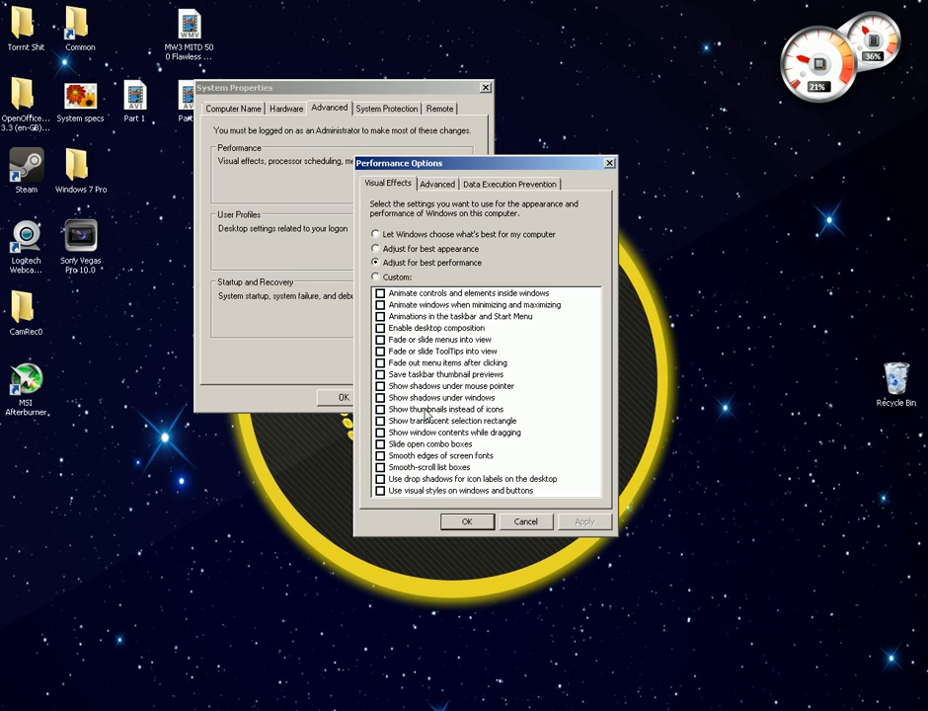
Re-enable thumbnails instead of icons and visual styles on windows and buttons, then apply the custom selection
{"action": "left_click", "coordinate": [379, 409]}
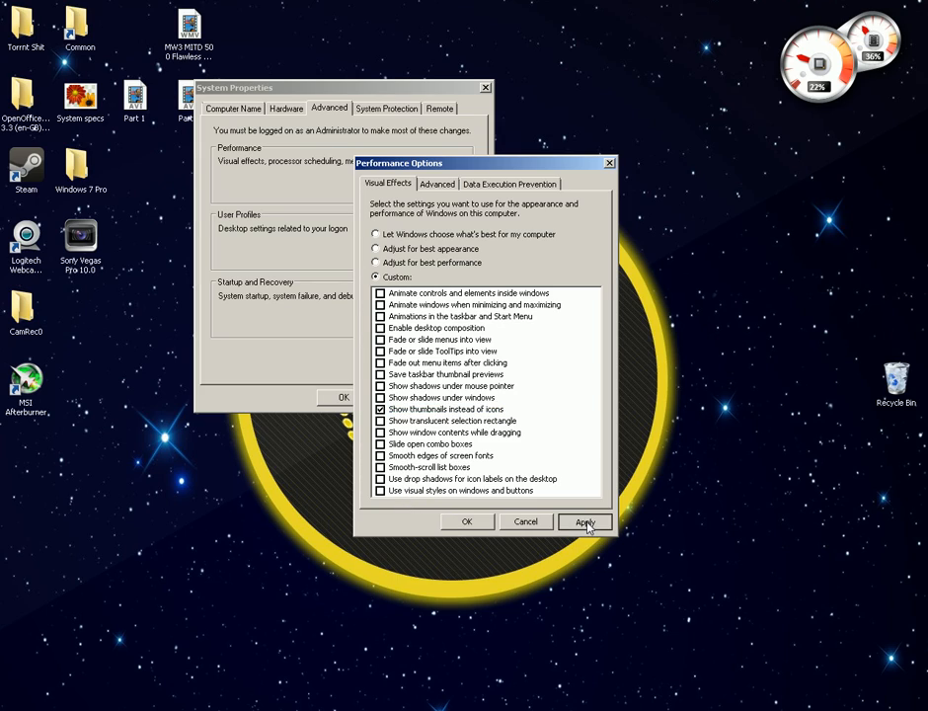
{"action": "left_click", "coordinate": [585, 521]}
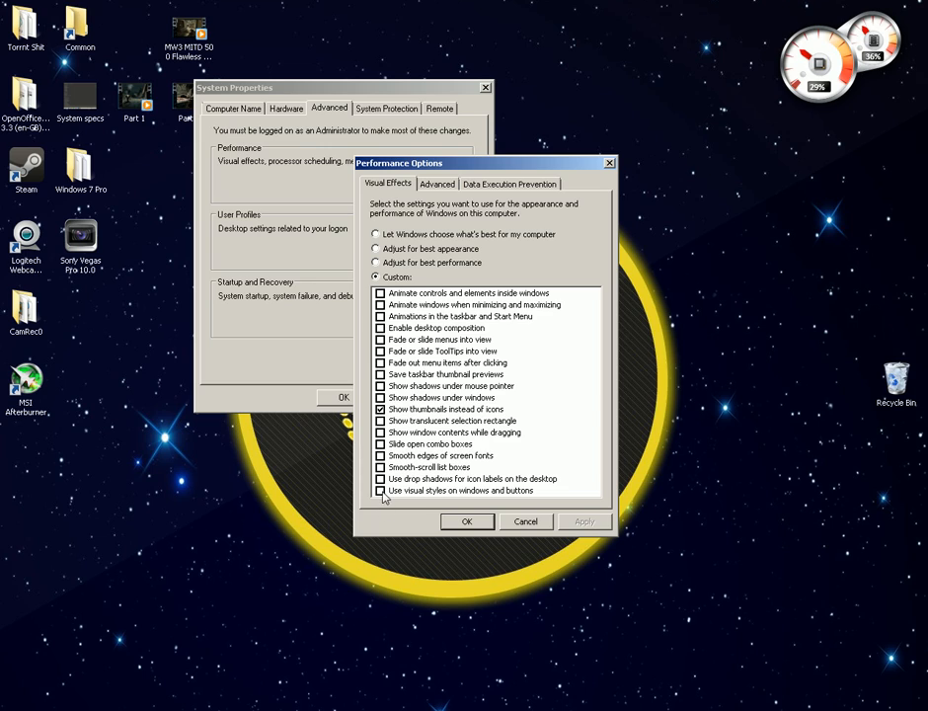
{"action": "left_click", "coordinate": [379, 489]}
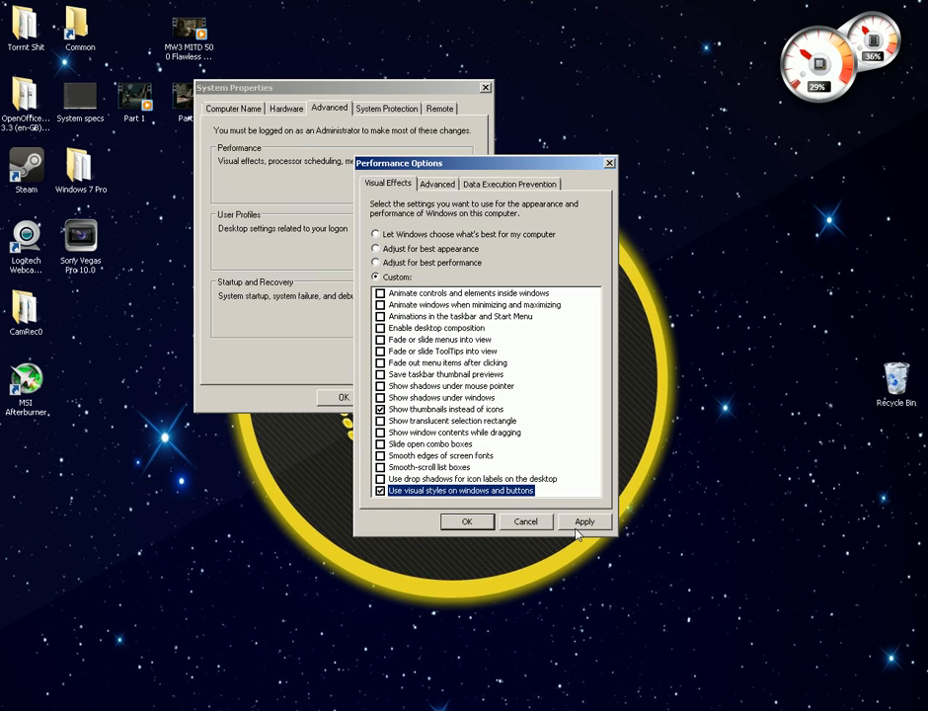
{"action": "left_click", "coordinate": [584, 521]}
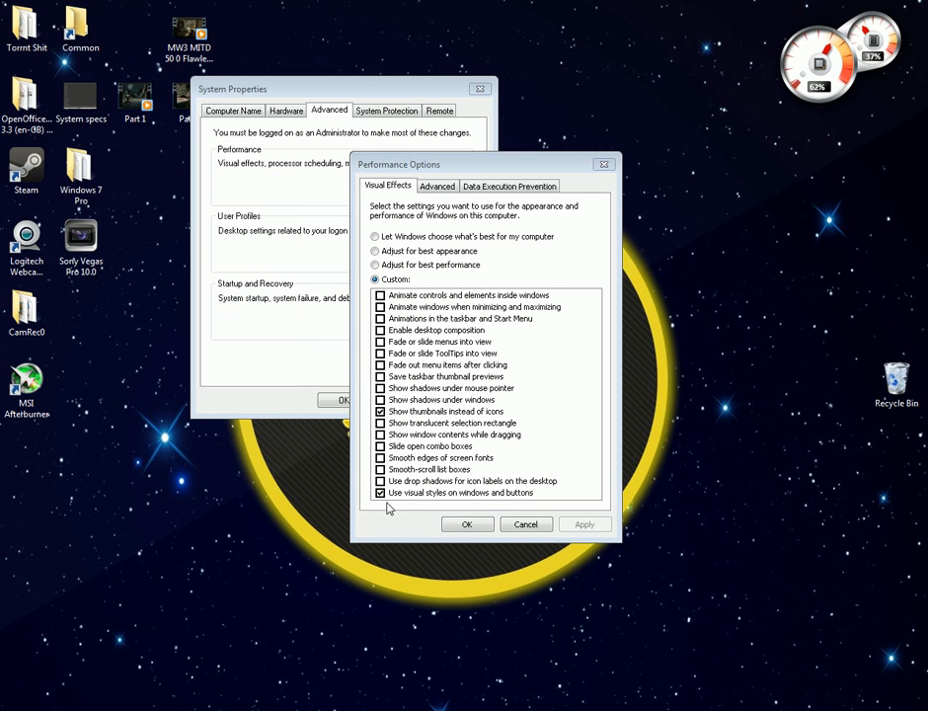
{"action": "left_click", "coordinate": [584, 525]}
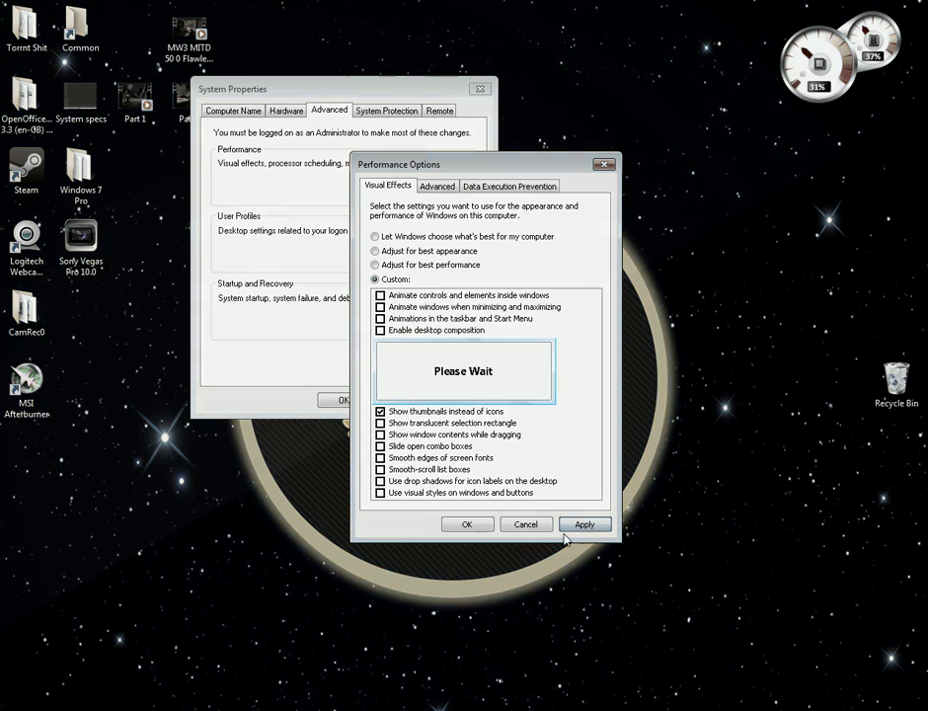
{"action": "left_click", "coordinate": [585, 525]}
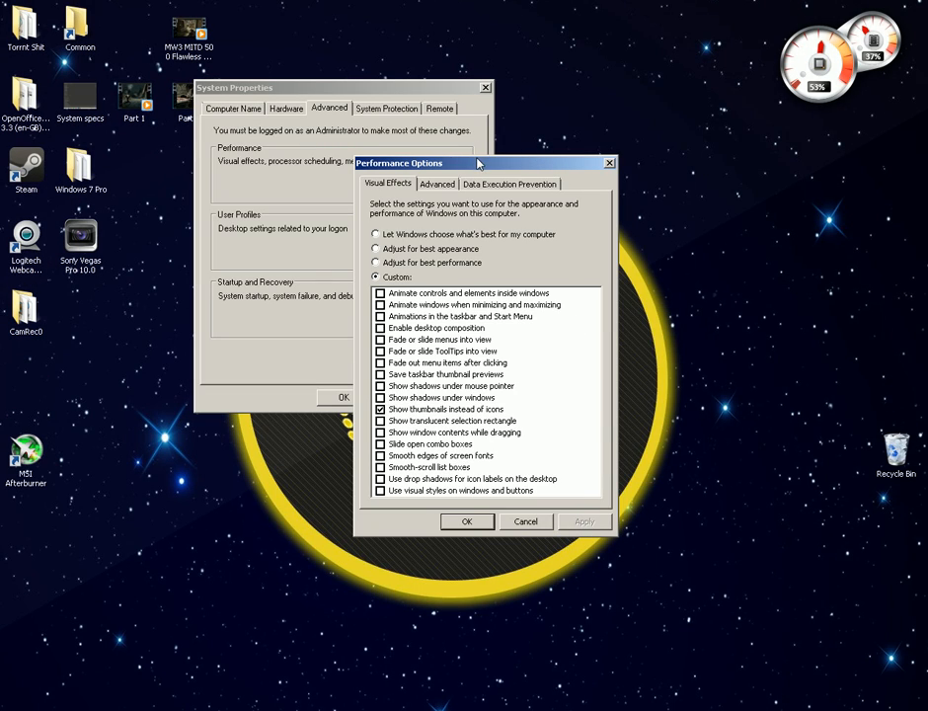
{"action": "left_click_drag", "start_coordinate": [474, 162], "coordinate": [446, 77]}
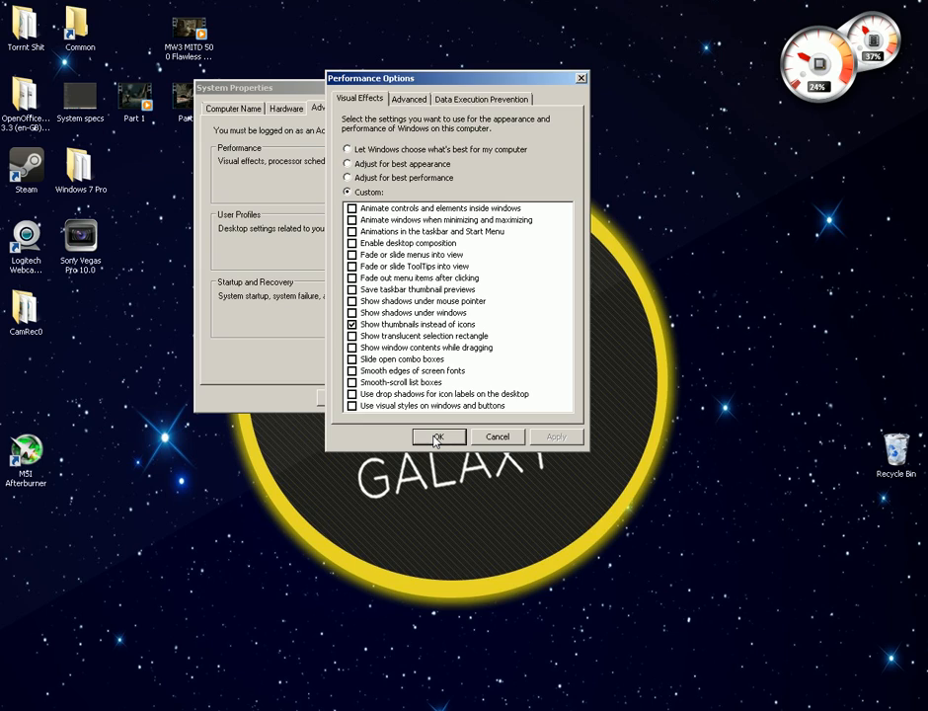
{"action": "left_click", "coordinate": [438, 437]}
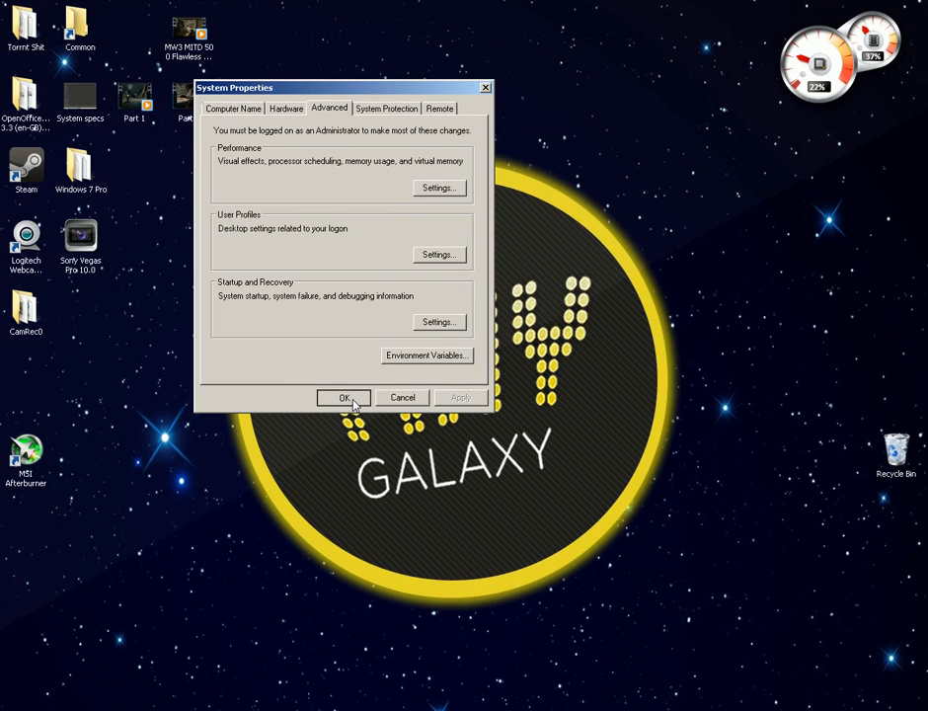
Close System Properties and review MSI Afterburner's clocks at 950 MHz core and 1100 MHz memory
{"action": "left_click", "coordinate": [344, 397]}
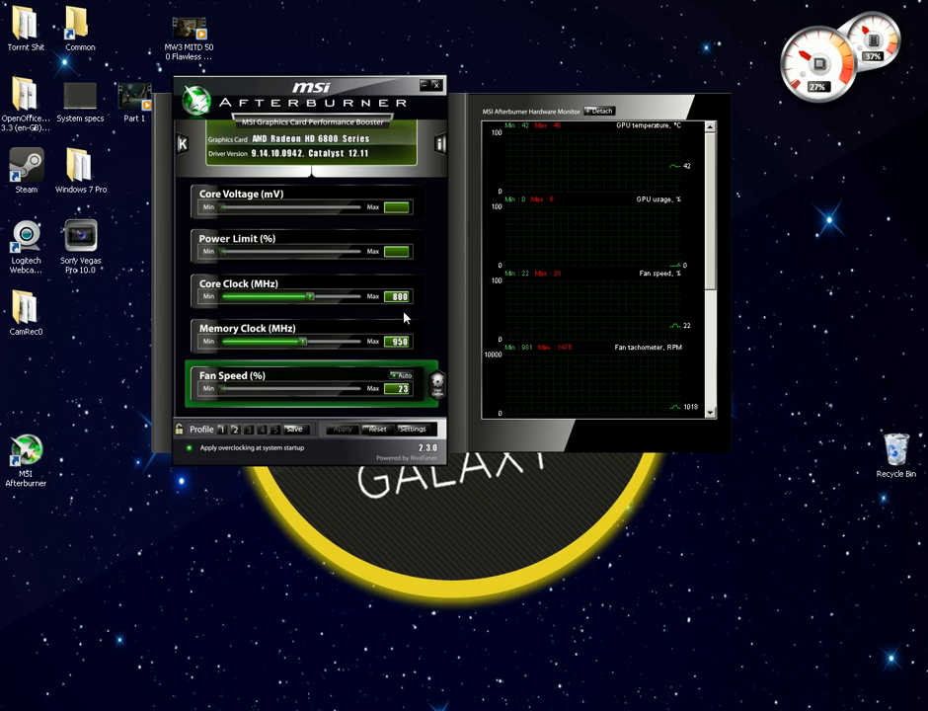
{"action": "left_click", "coordinate": [221, 428]}
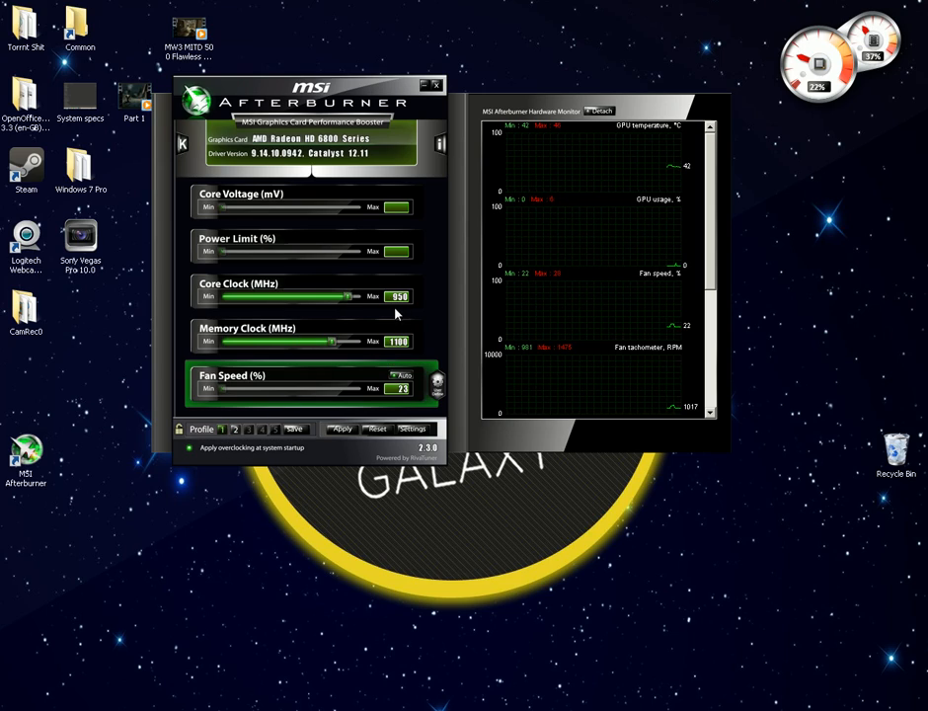
{"action": "mouse_move", "coordinate": [415, 352]}
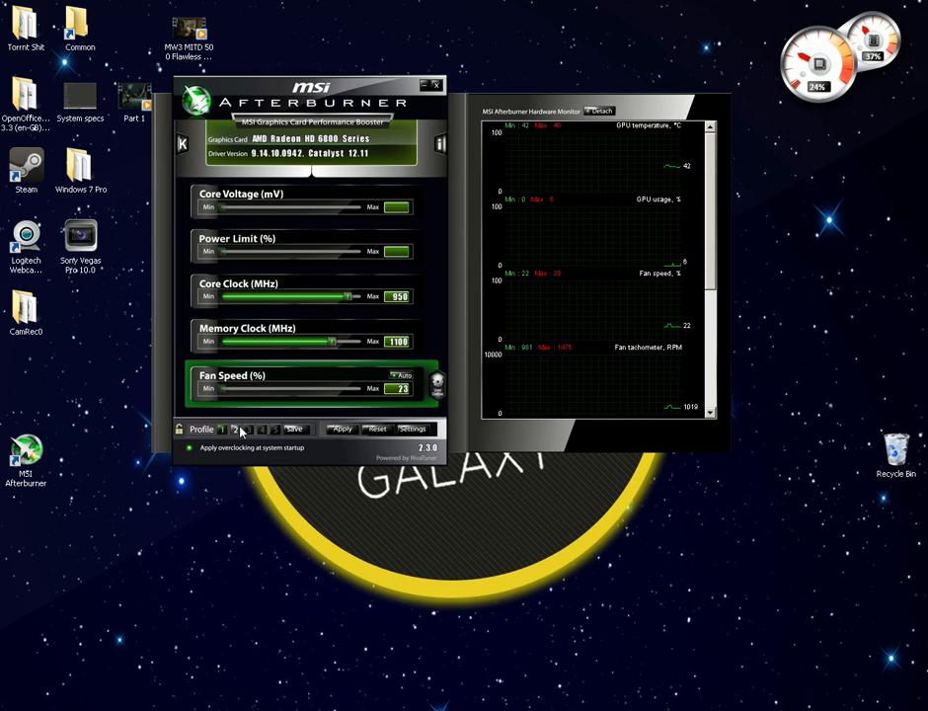
{"action": "left_click", "coordinate": [235, 428]}
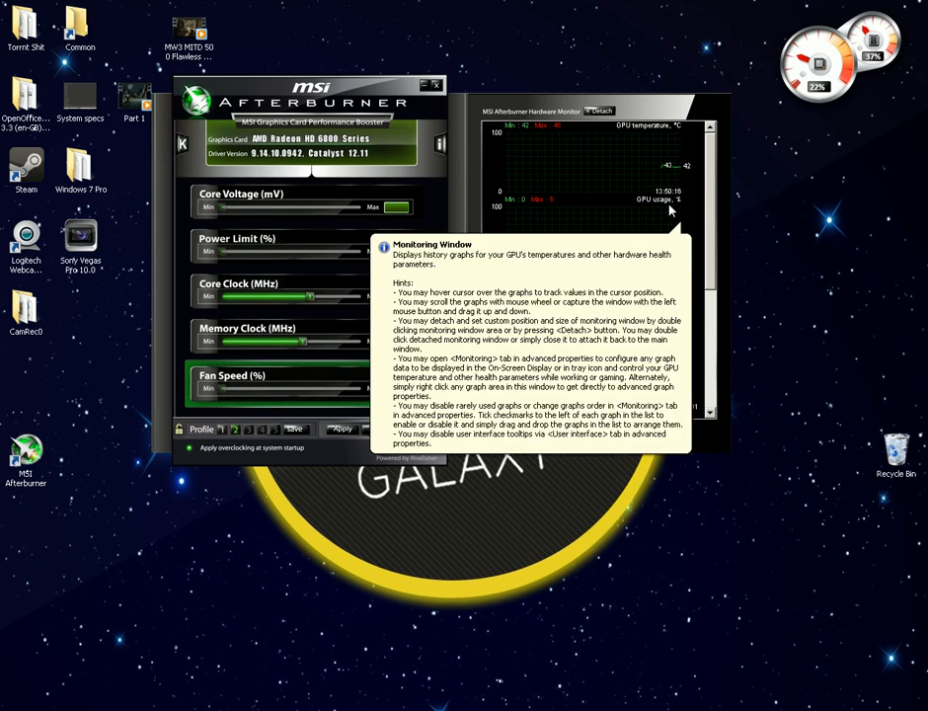
{"action": "mouse_move", "coordinate": [734, 261]}
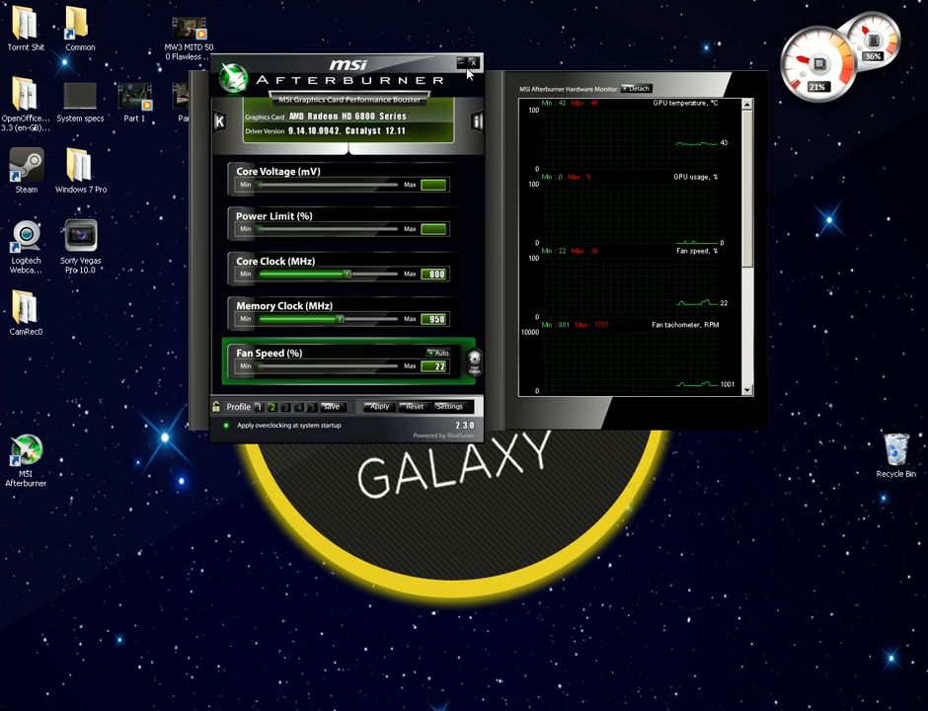
{"action": "mouse_move", "coordinate": [470, 65]}
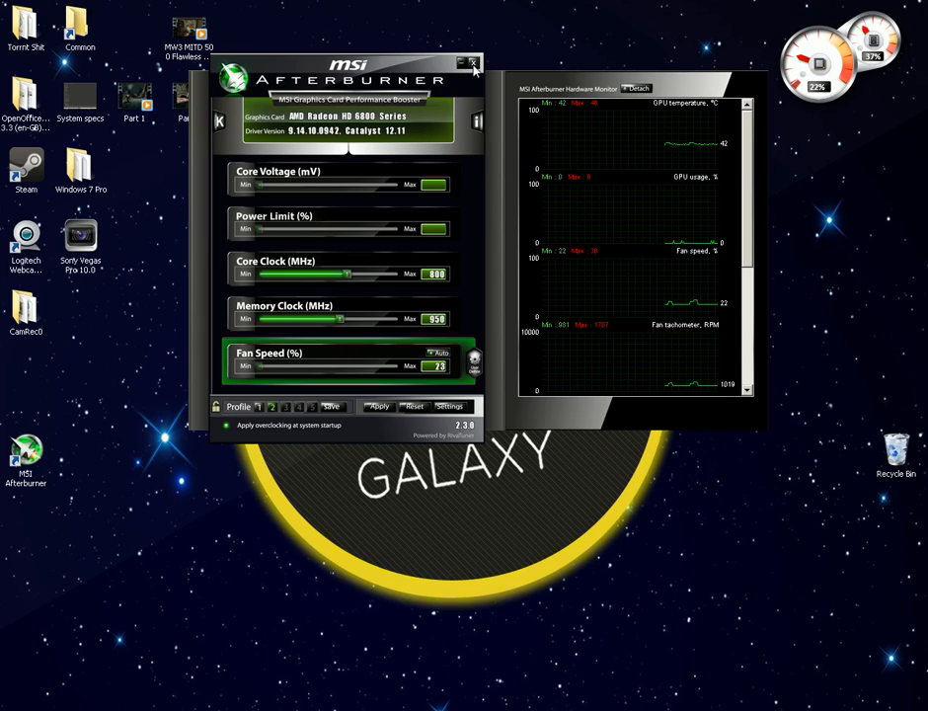
View the computer's basic system information, then close it to return to the desktop
{"action": "left_click", "coordinate": [474, 64]}
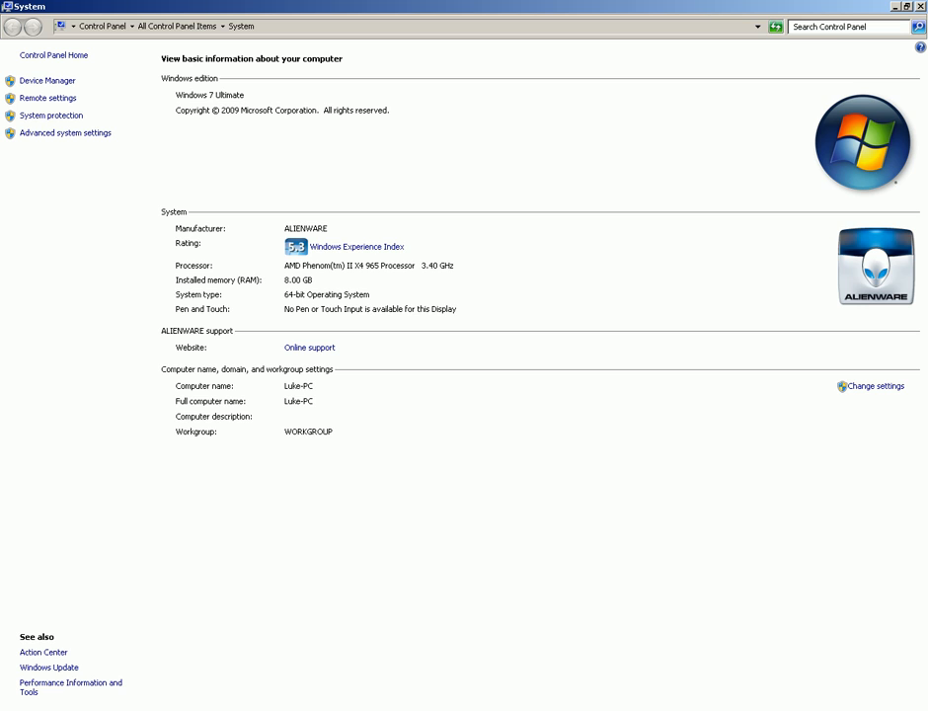
{"action": "mouse_move", "coordinate": [407, 525]}
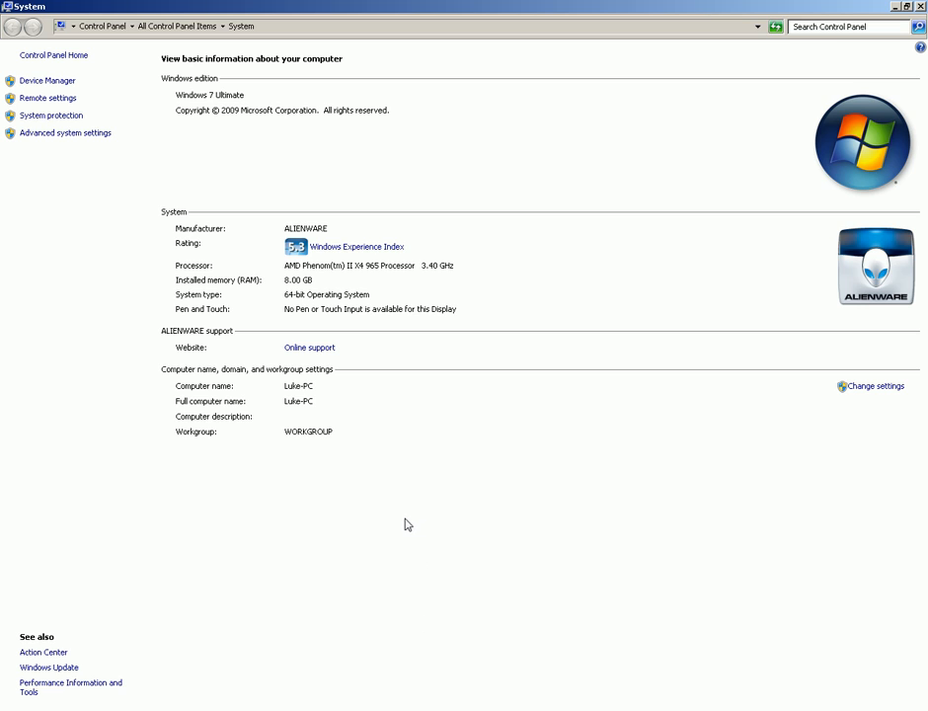
{"action": "mouse_move", "coordinate": [379, 525]}
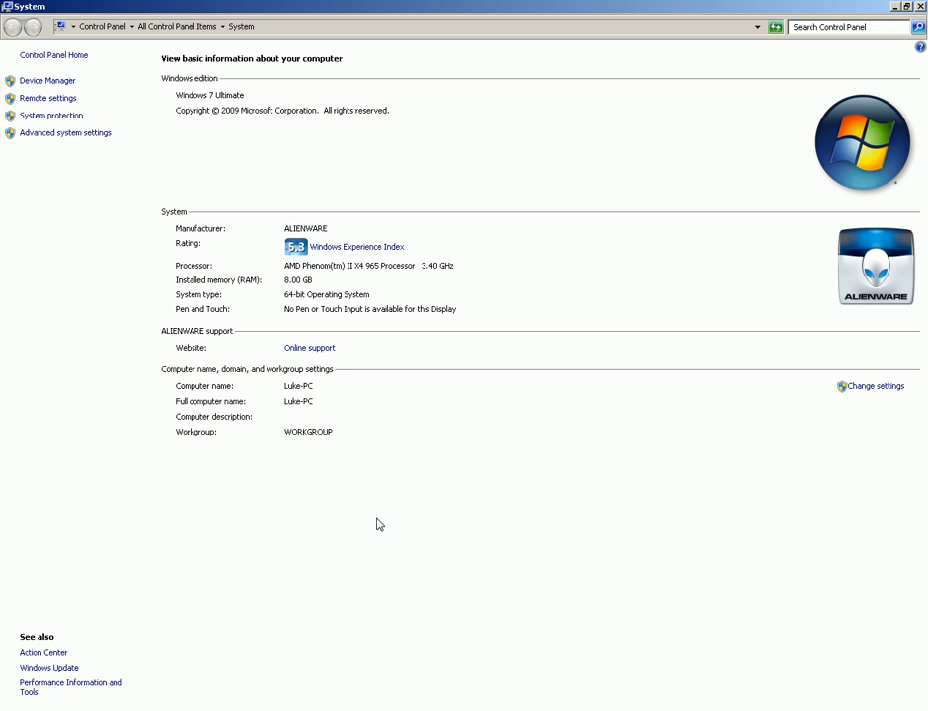
{"action": "mouse_move", "coordinate": [118, 95]}
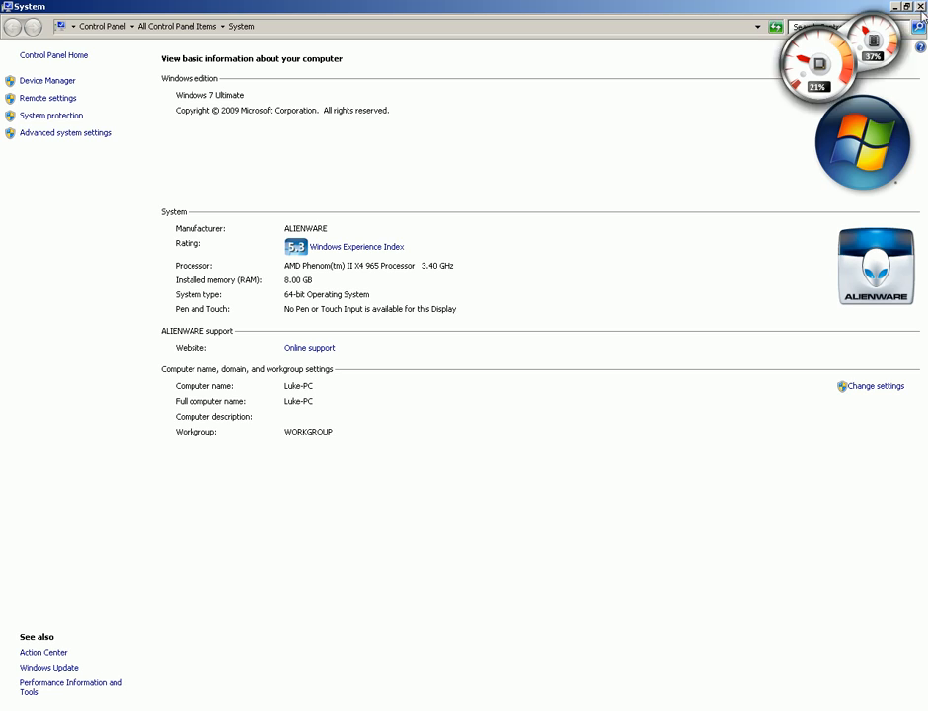
{"action": "left_click", "coordinate": [901, 6]}
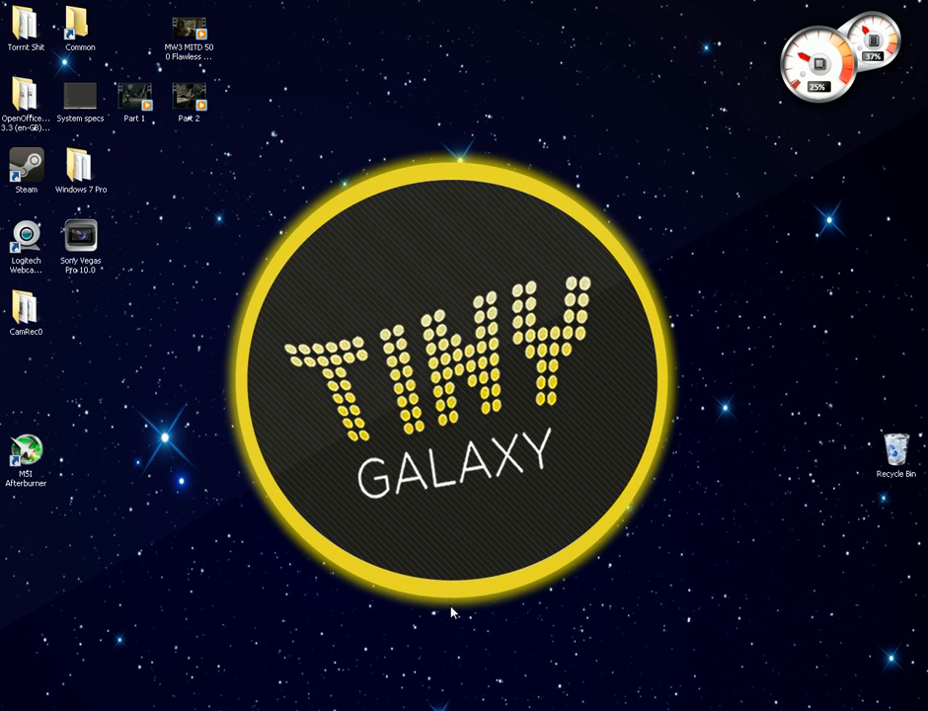
{"action": "mouse_move", "coordinate": [438, 628]}
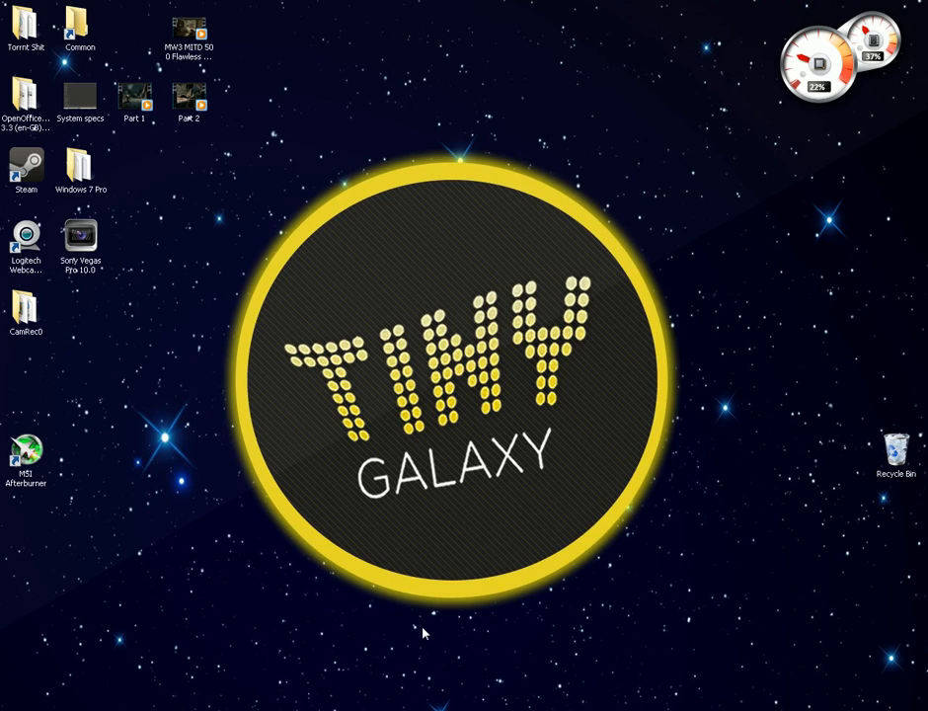
{"action": "mouse_move", "coordinate": [419, 635]}
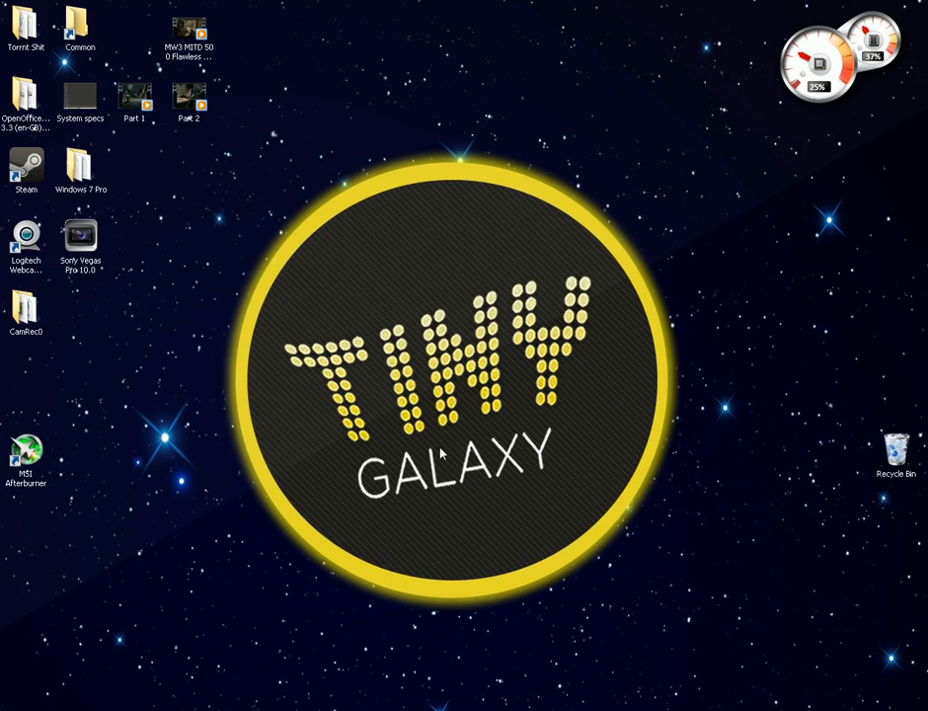
{"action": "mouse_move", "coordinate": [509, 481]}
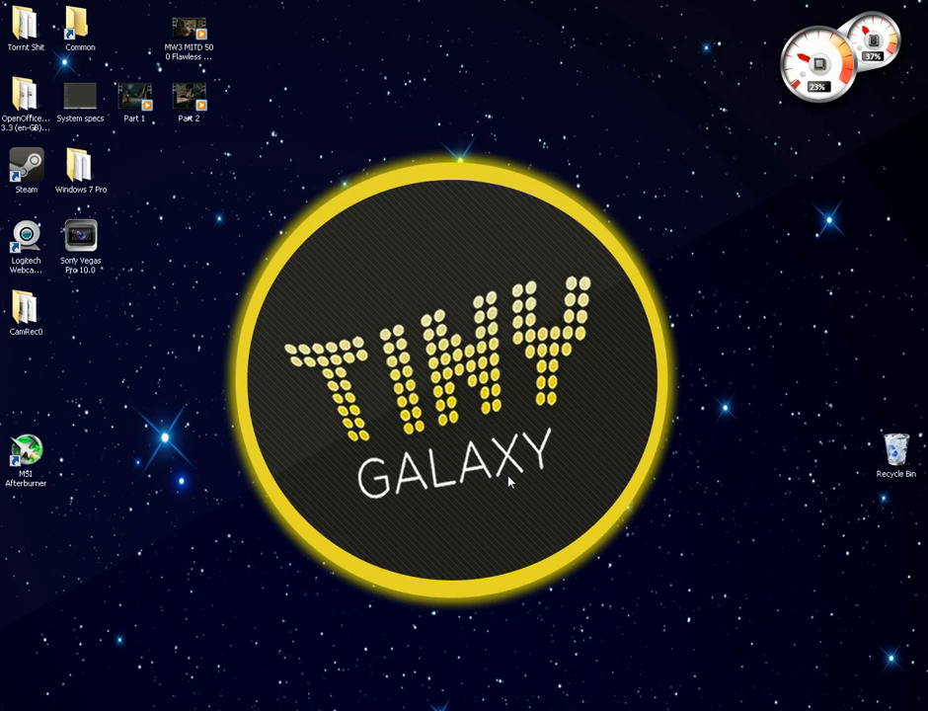
{"action": "mouse_move", "coordinate": [514, 545]}
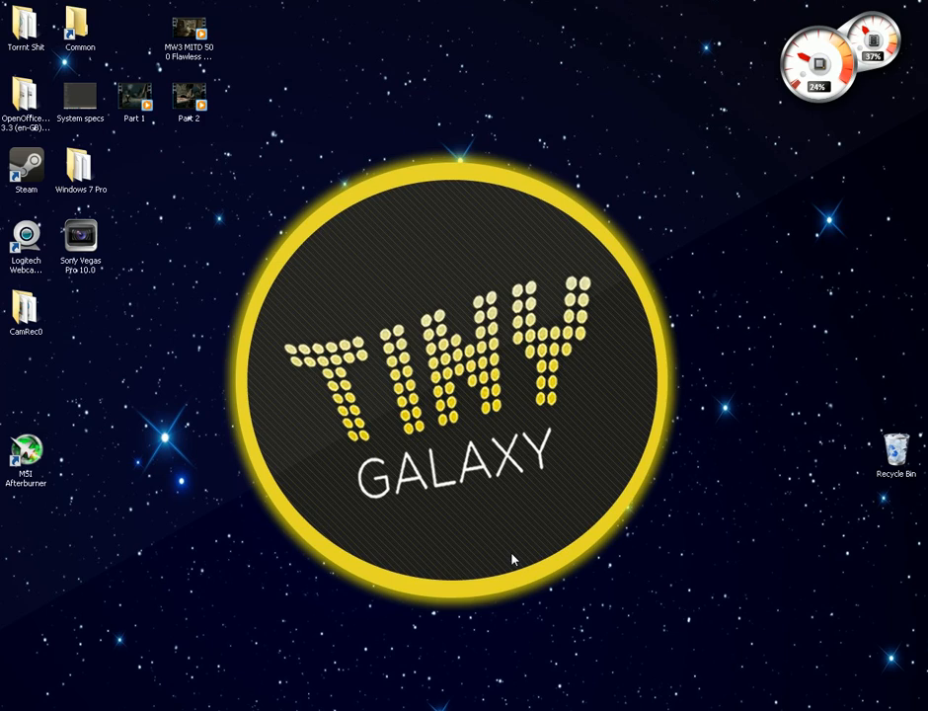
{"action": "mouse_move", "coordinate": [245, 292]}
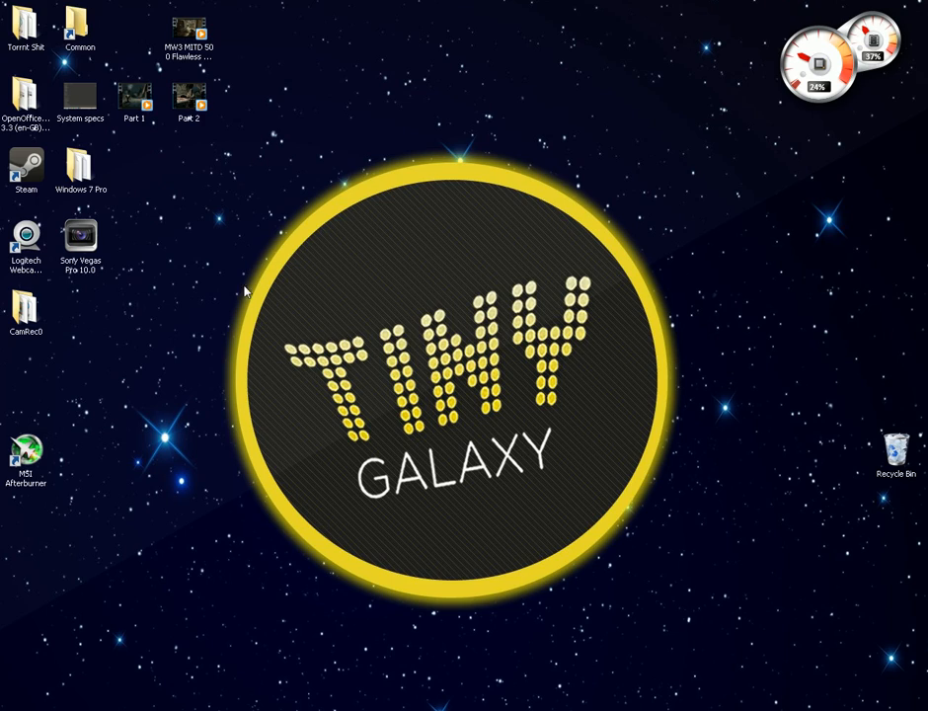
{"action": "mouse_move", "coordinate": [403, 308]}
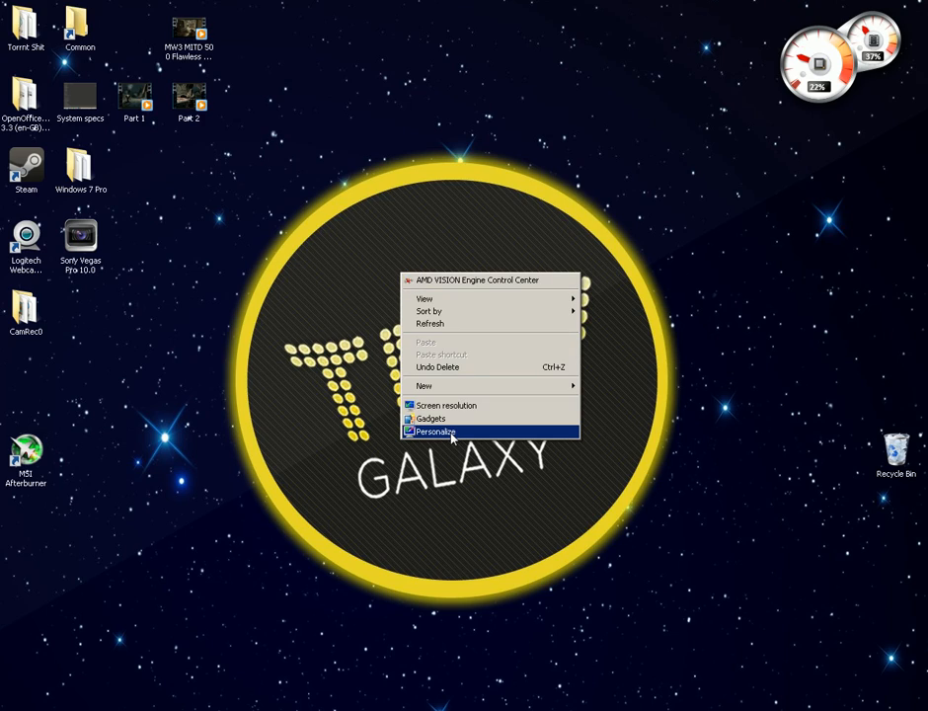
{"action": "mouse_move", "coordinate": [483, 280]}
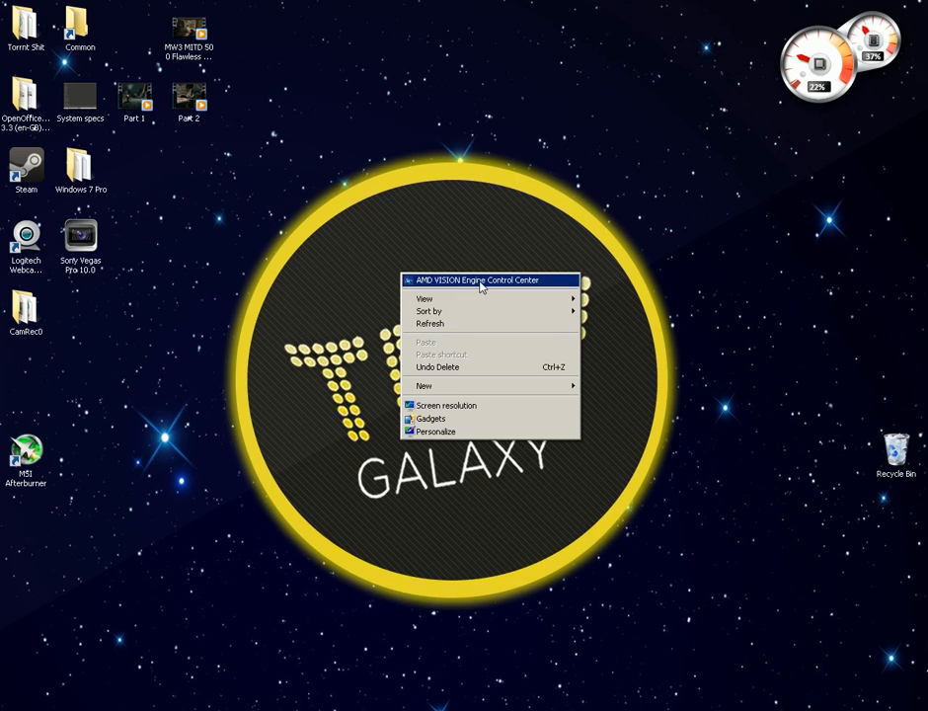
Launch AMD VISION Engine Control Center from the desktop context menu
{"action": "left_click", "coordinate": [510, 426]}
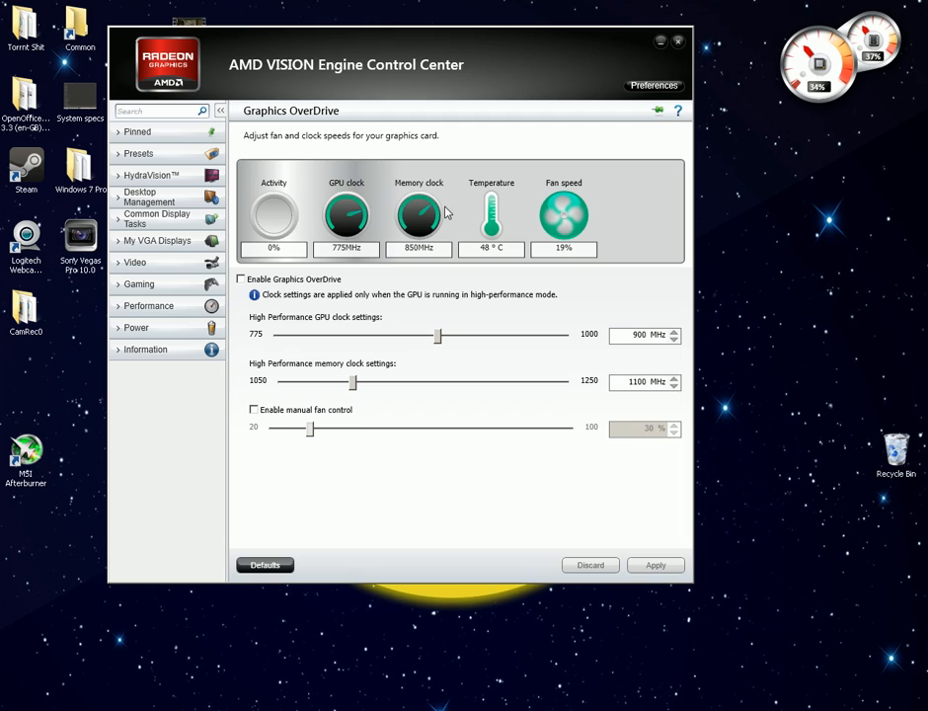
Under Power > CPU Power, raise the plugged-in CPU speed range to 800–3400 MHz and apply it
{"action": "left_click", "coordinate": [136, 328]}
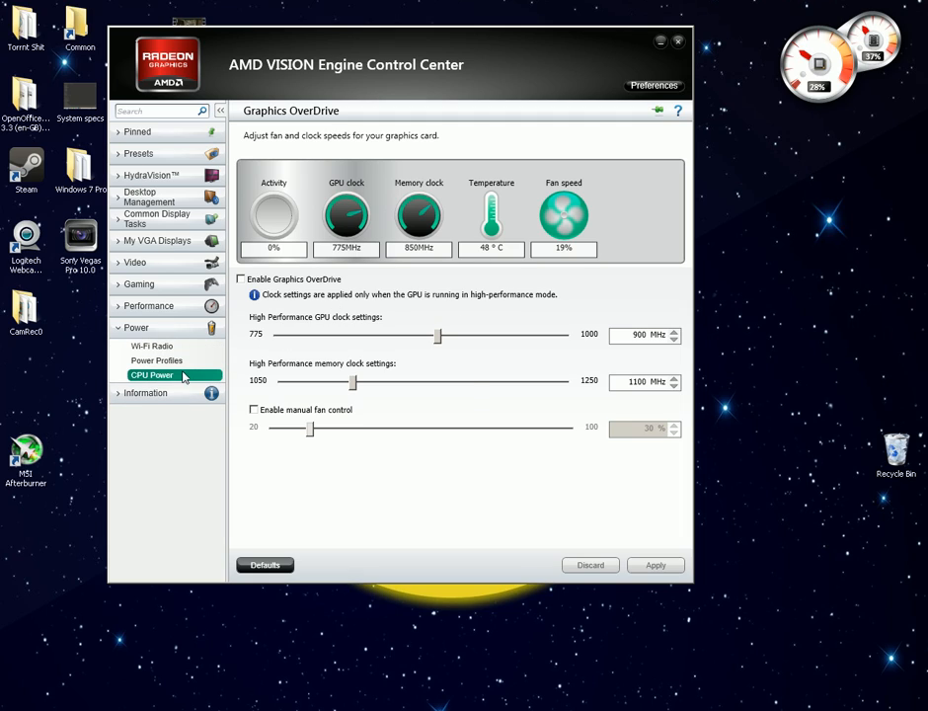
{"action": "left_click", "coordinate": [150, 375]}
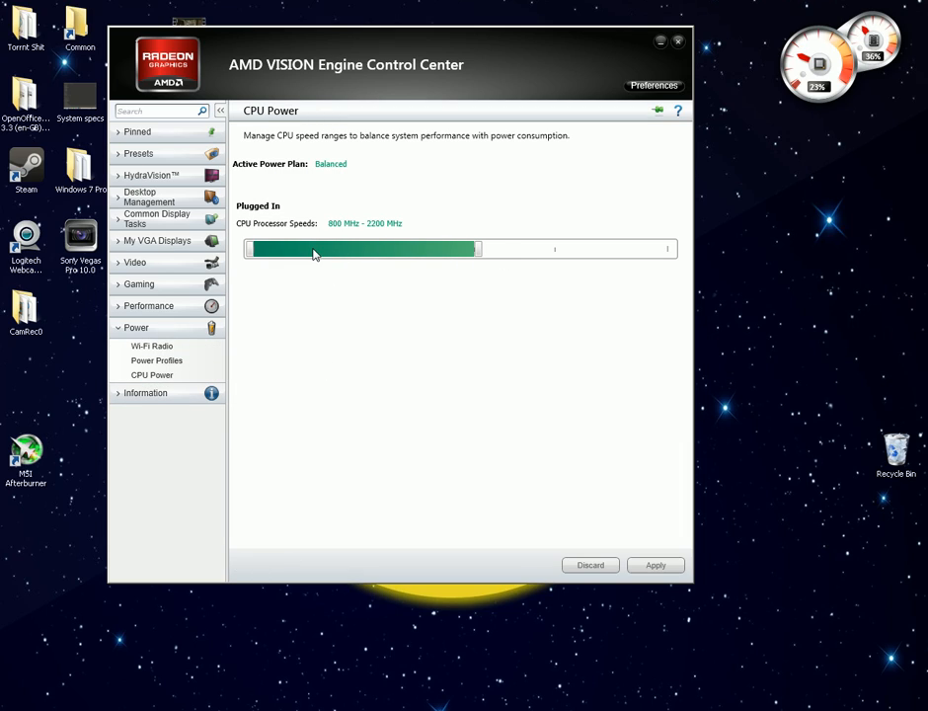
{"action": "mouse_move", "coordinate": [393, 268]}
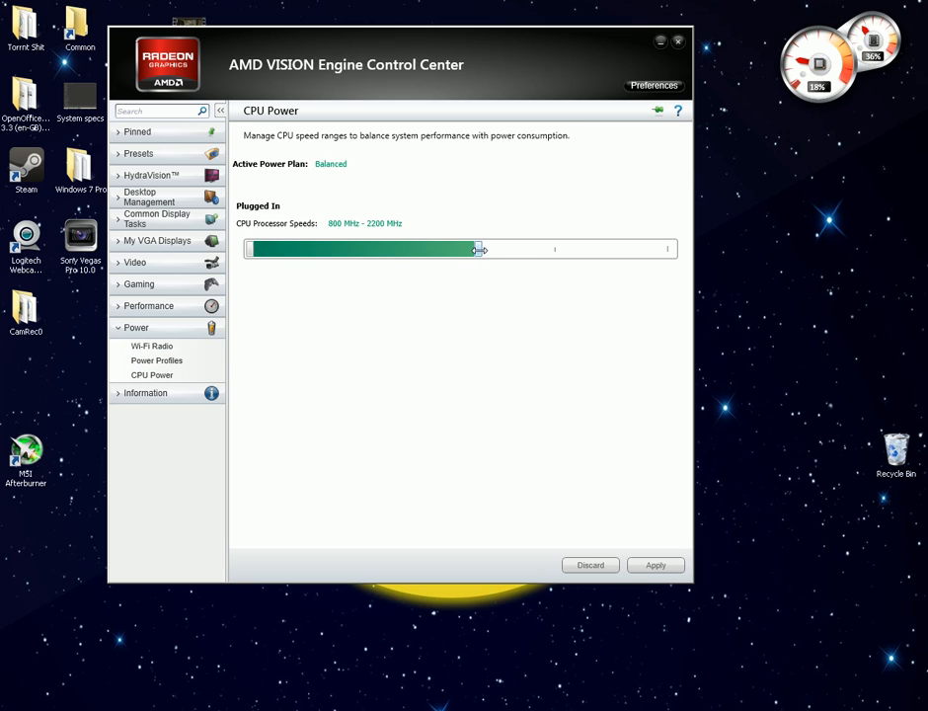
{"action": "left_click_drag", "start_coordinate": [477, 249], "coordinate": [672, 248]}
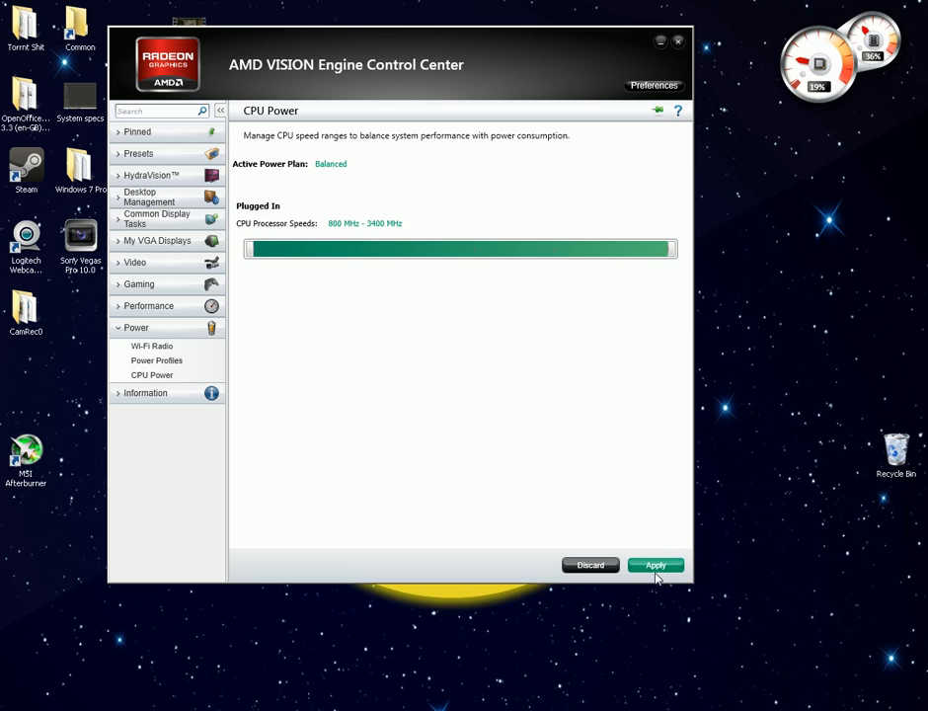
{"action": "left_click", "coordinate": [136, 328]}
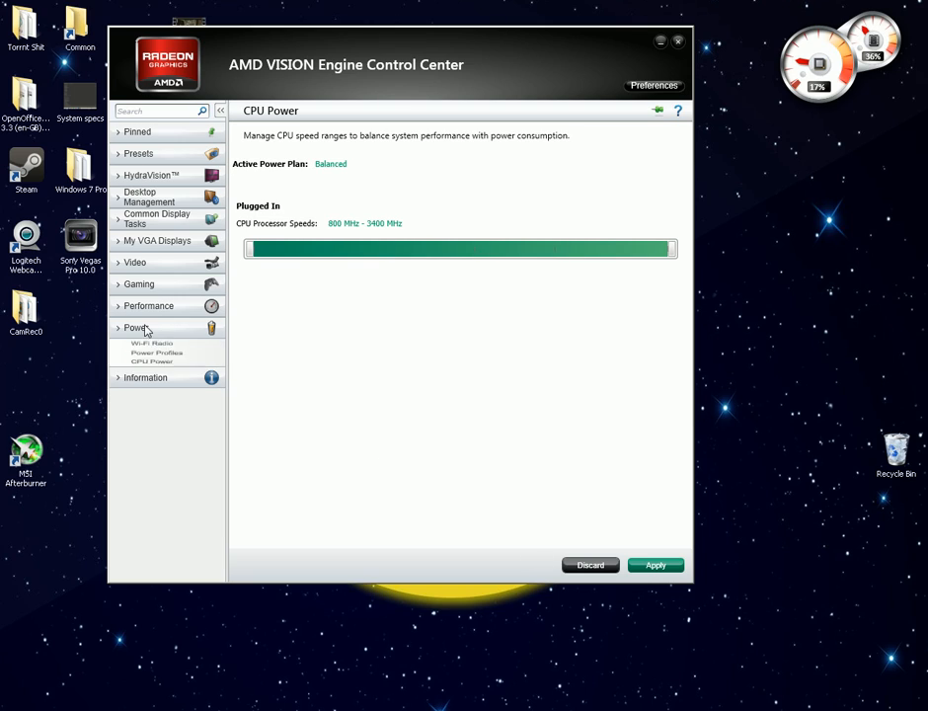
Close the AMD VISION Engine Control Center, returning to the desktop
{"action": "left_click", "coordinate": [158, 241]}
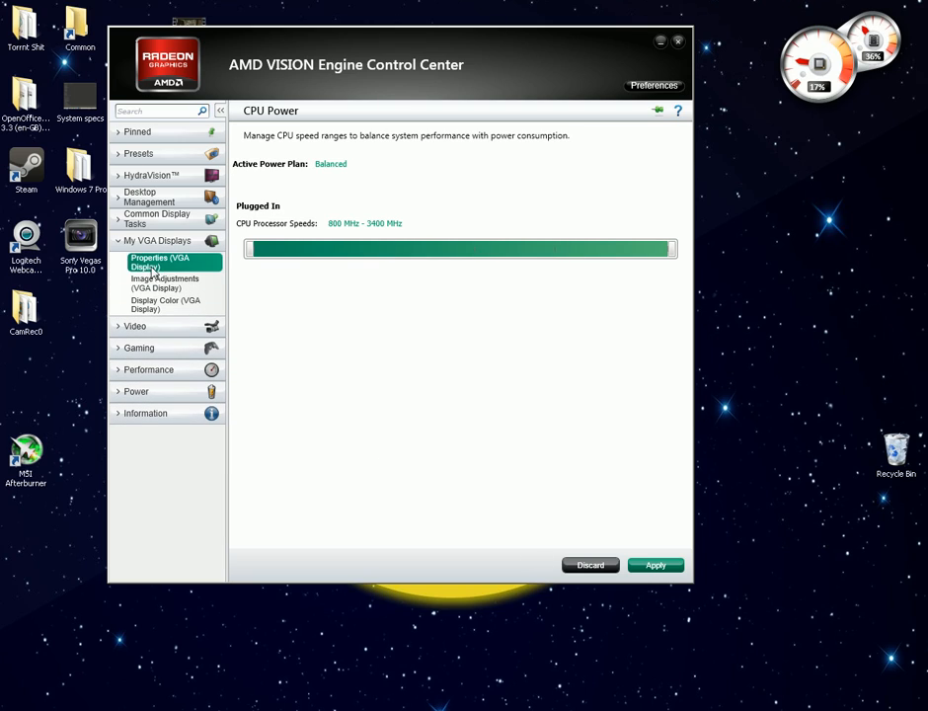
{"action": "left_click", "coordinate": [158, 241]}
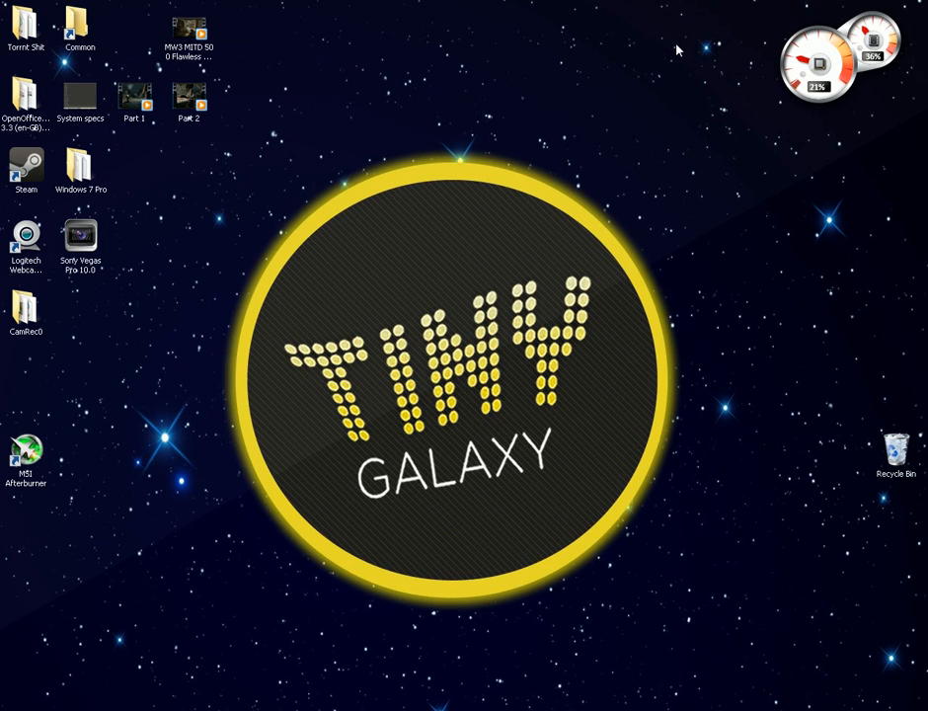
{"action": "mouse_move", "coordinate": [430, 697]}
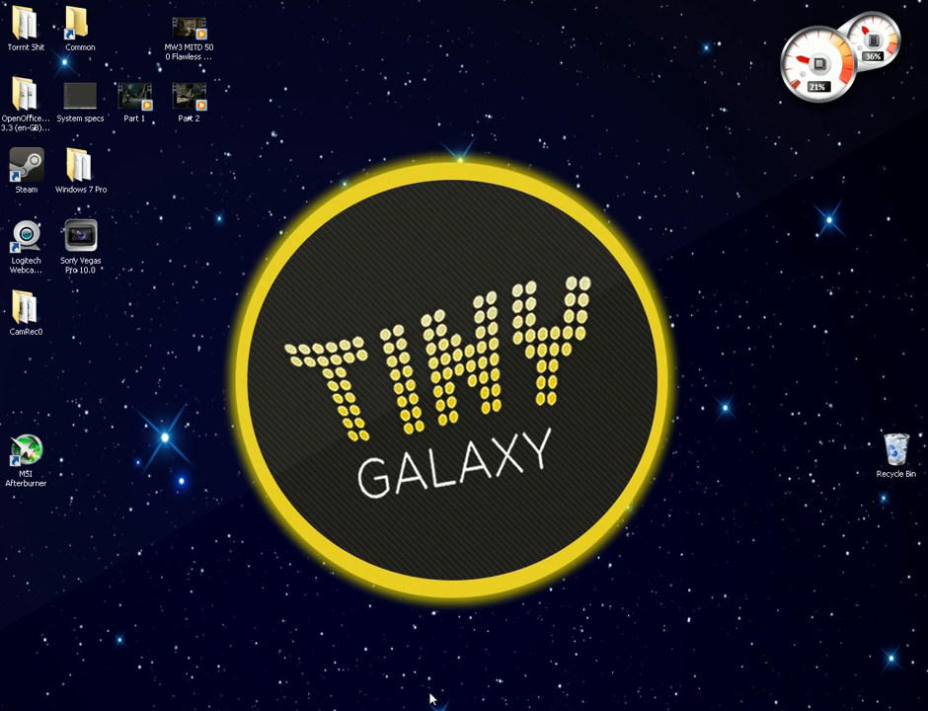